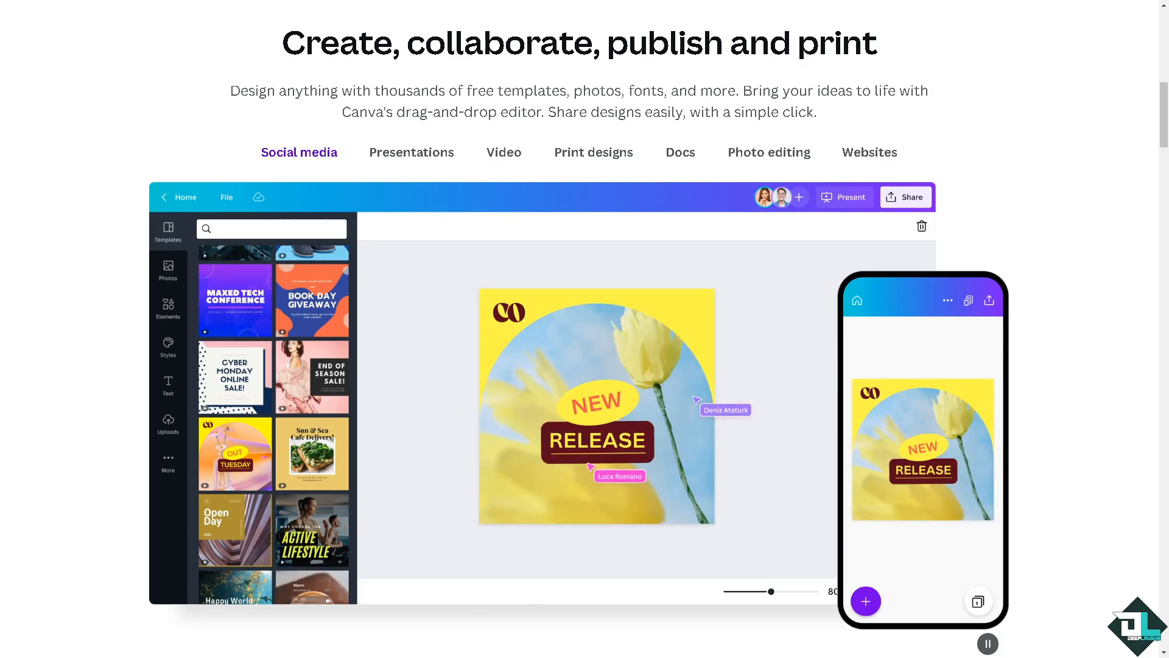
Return to the top of the Canva homepage using the Canva logo
left_click(168, 347)
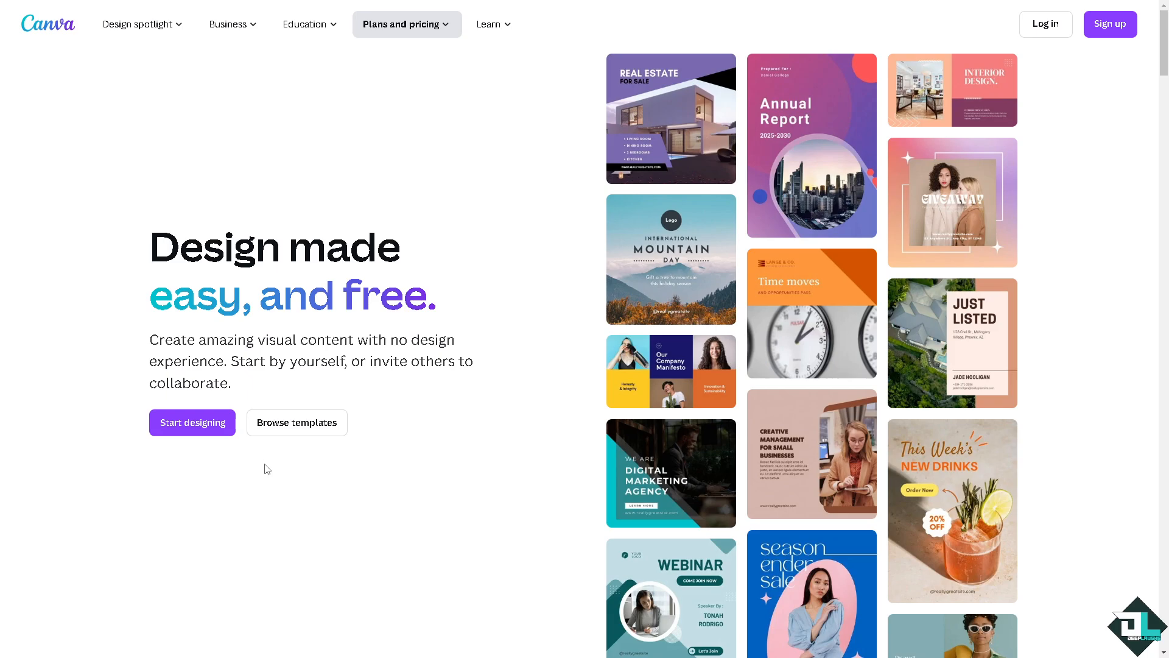
mouse_move(1045, 24)
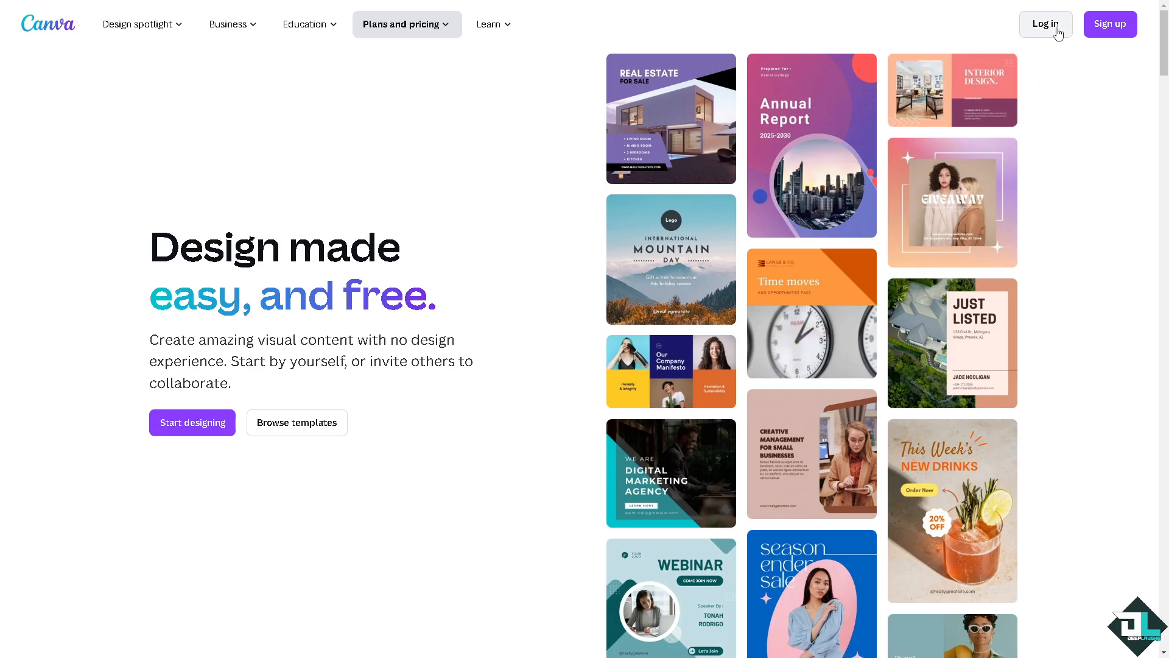
mouse_move(671, 259)
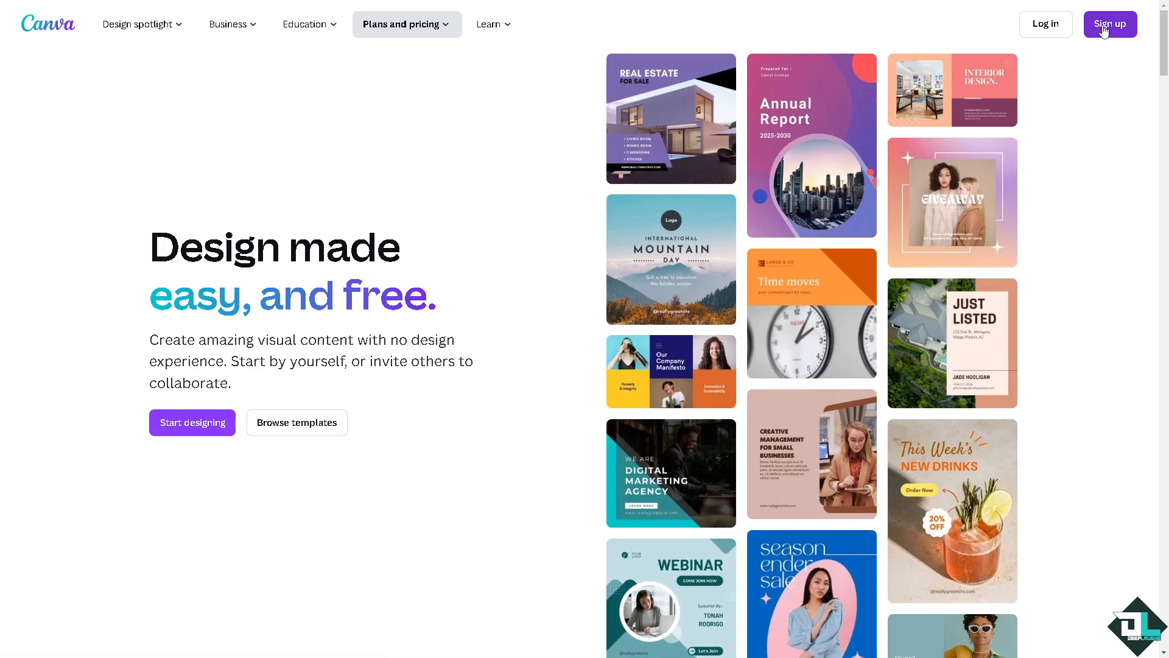
Sign up for Canva by continuing with a Google account
left_click(1110, 24)
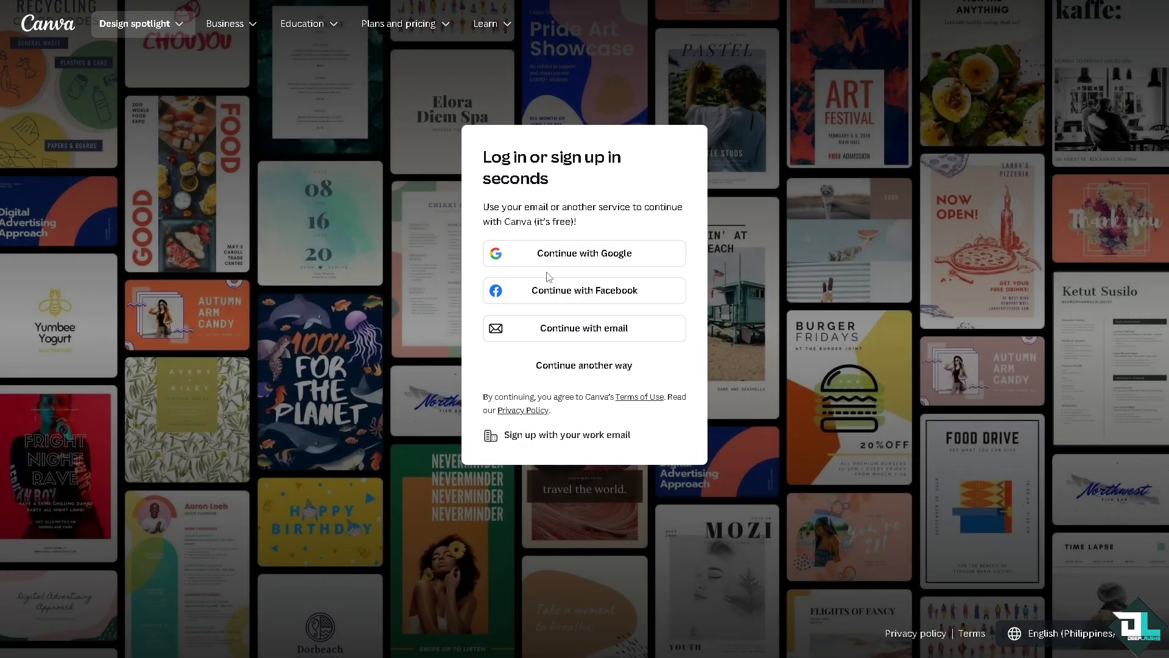
left_click(584, 365)
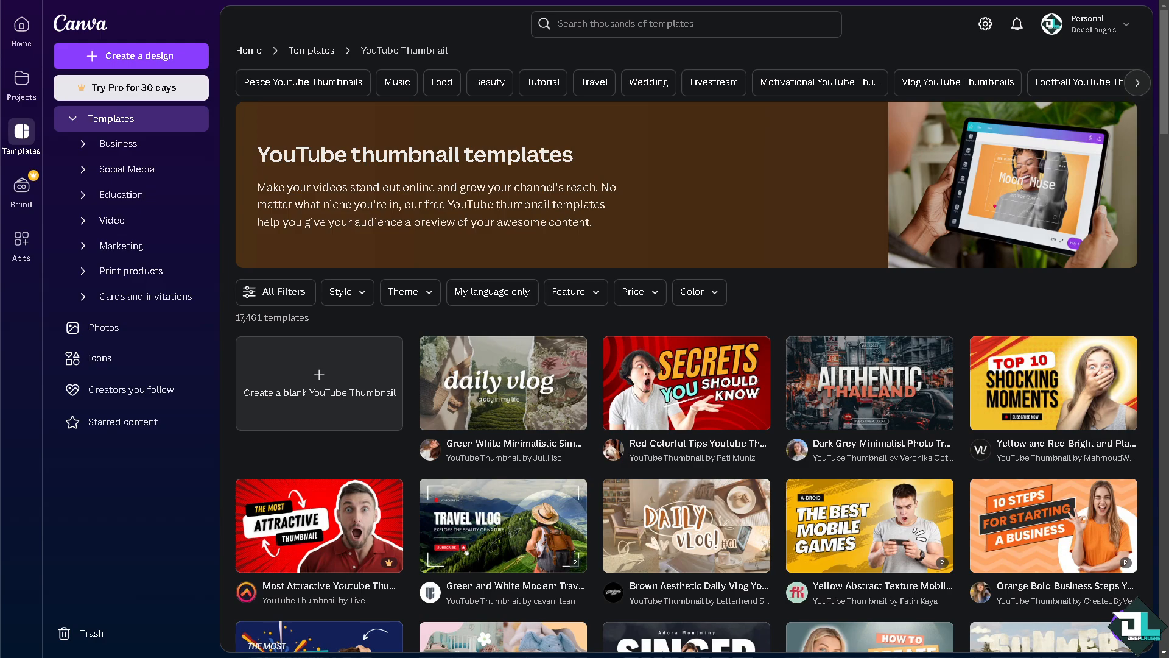
mouse_move(289, 104)
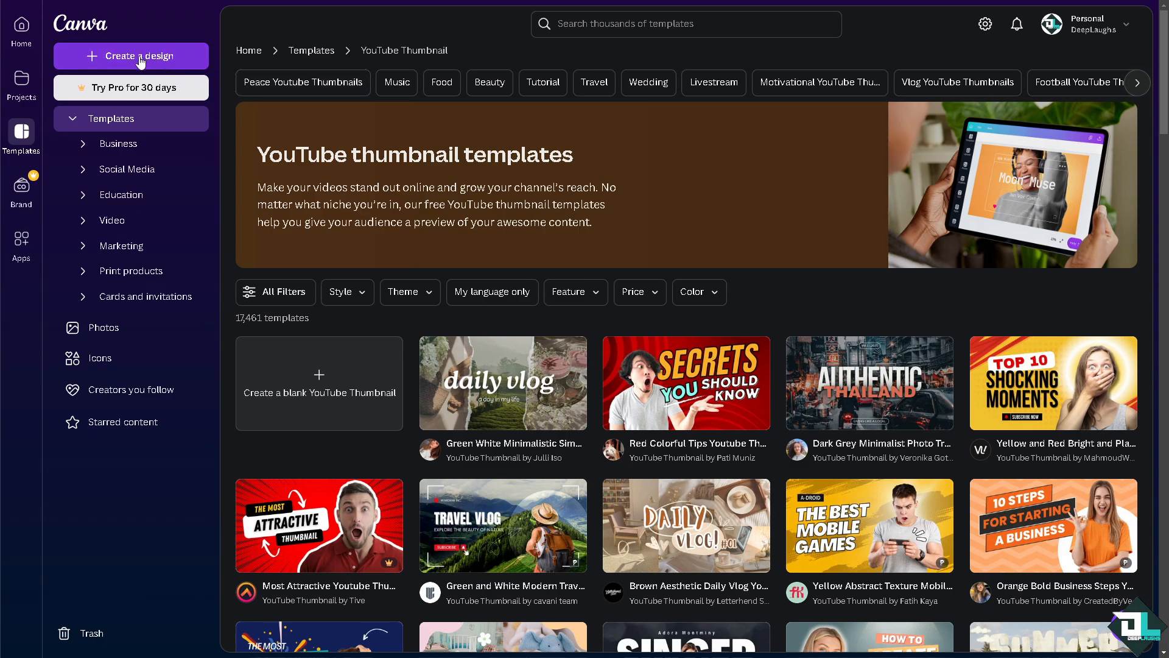
mouse_move(396, 279)
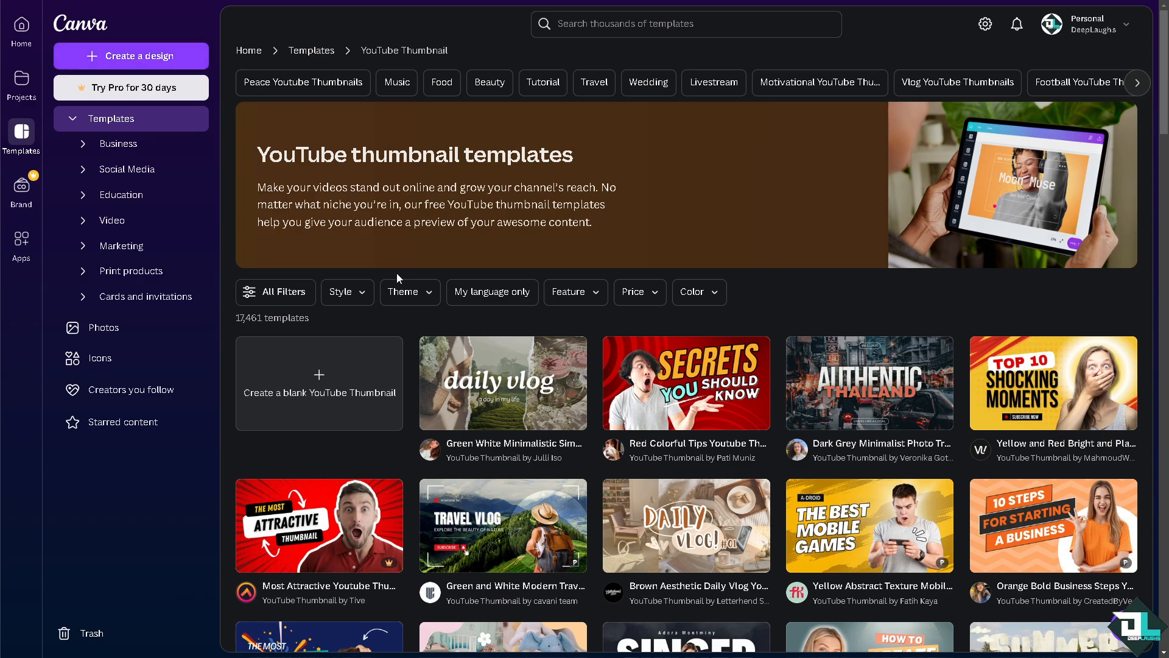
mouse_move(354, 379)
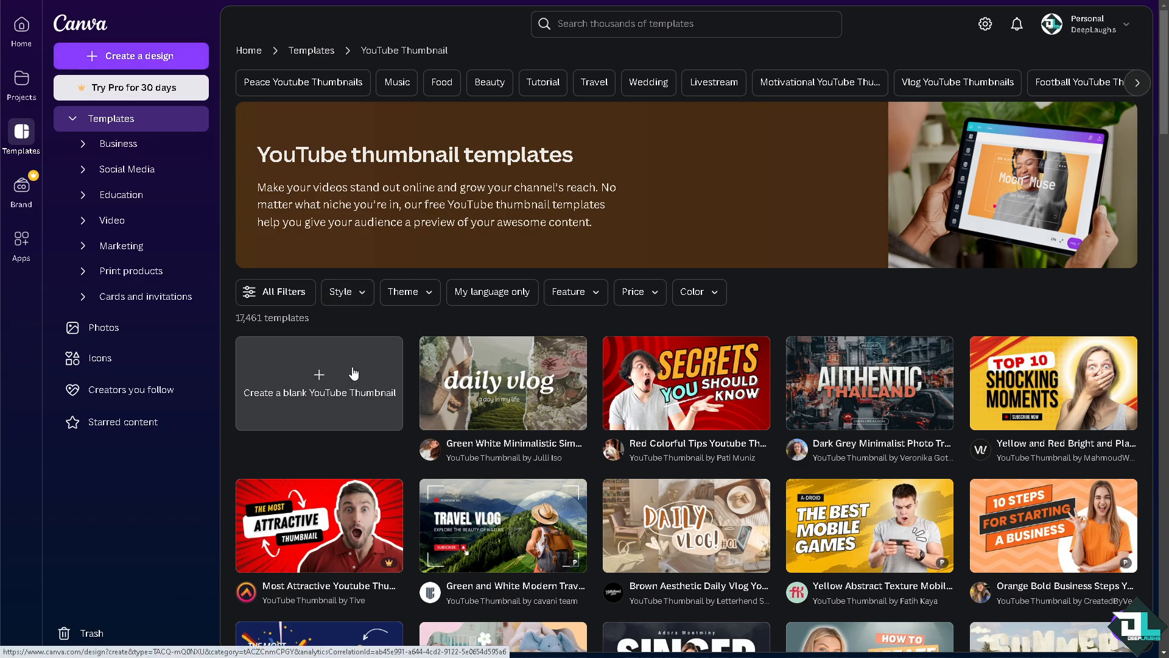
Start a blank YouTube Thumbnail and enlarge the photo toward the top-left
left_click(319, 382)
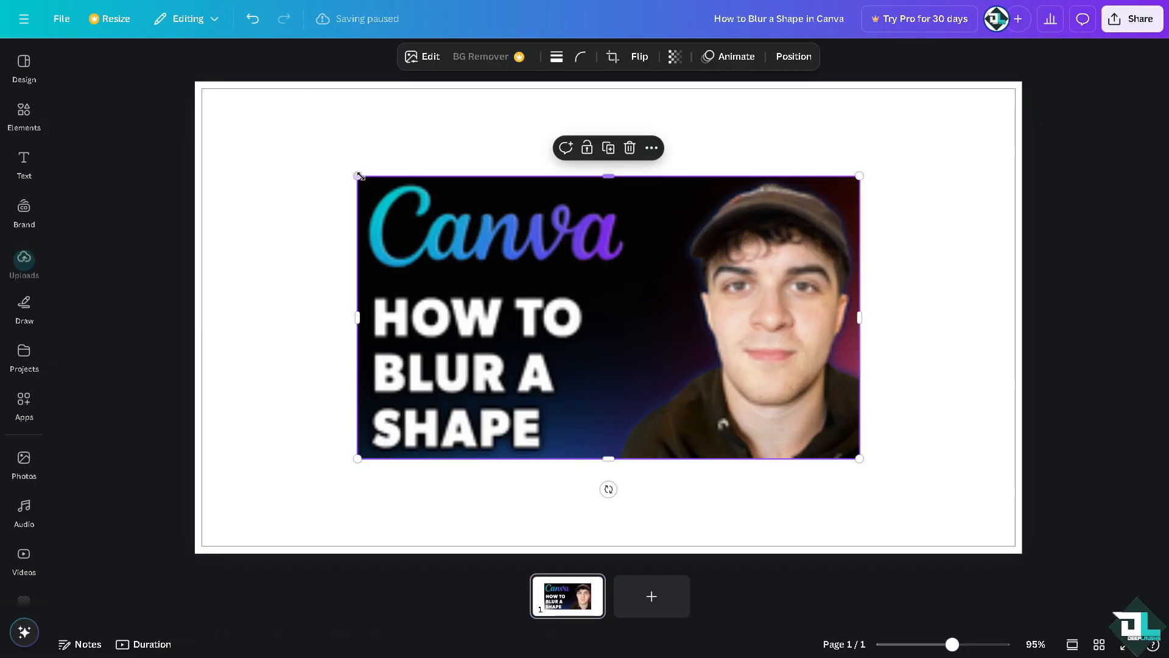
left_click_drag(358, 175, 209, 91)
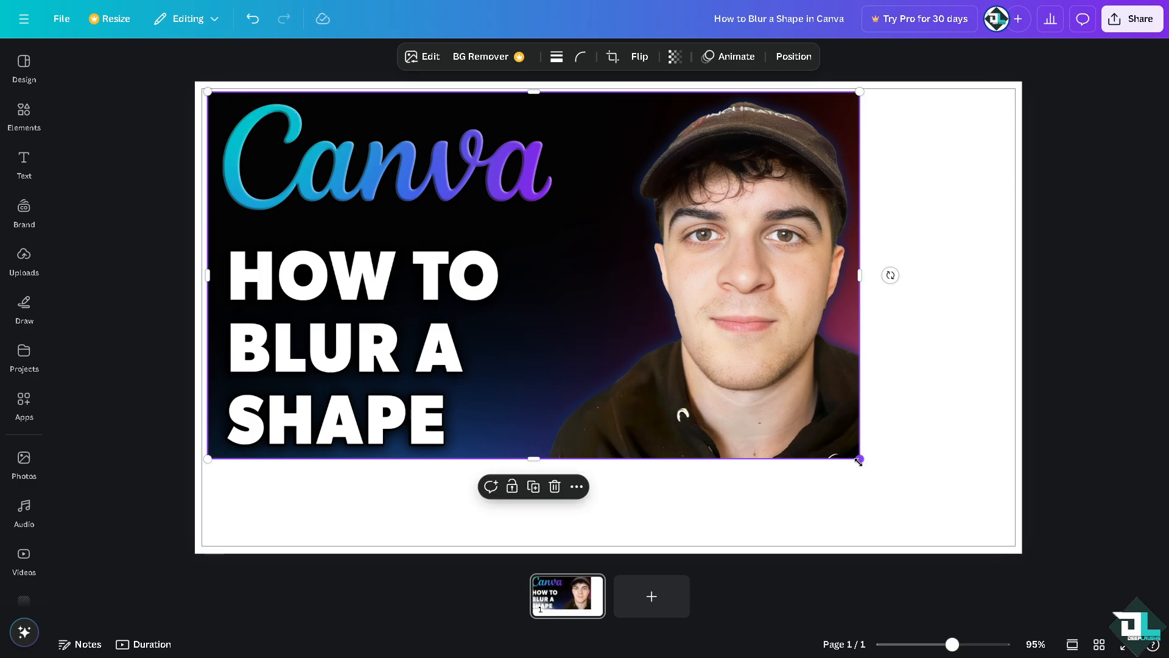
Add the right-pointing arrow from Shapes and place it right of the photo
left_click(24, 112)
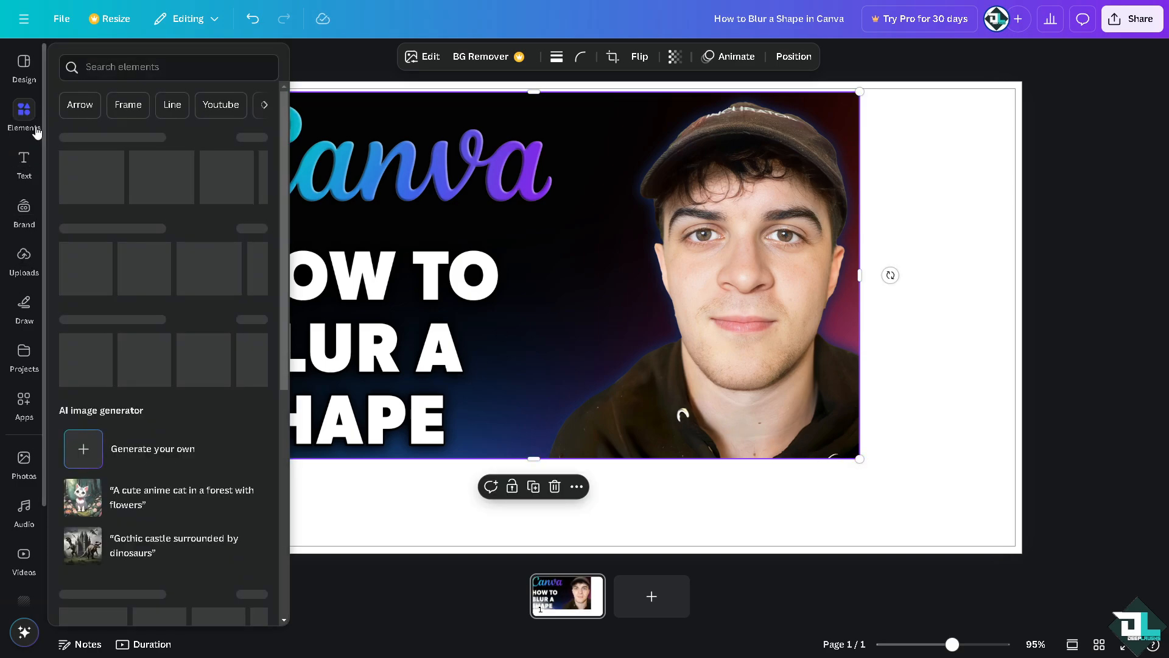
left_click(24, 115)
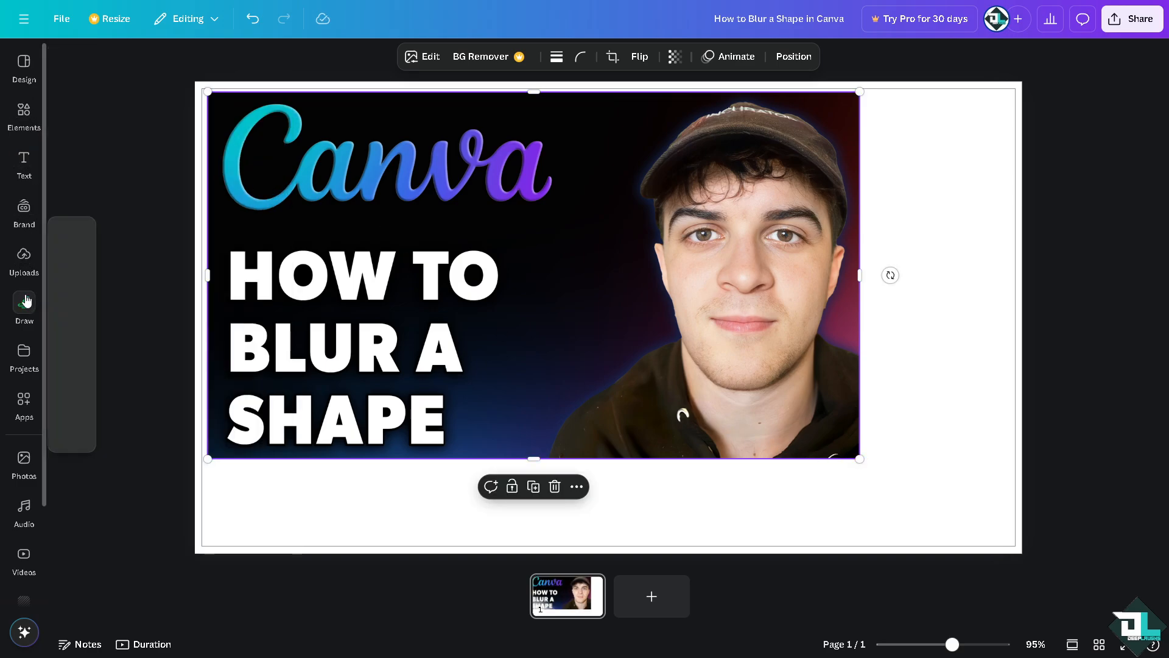
left_click(23, 116)
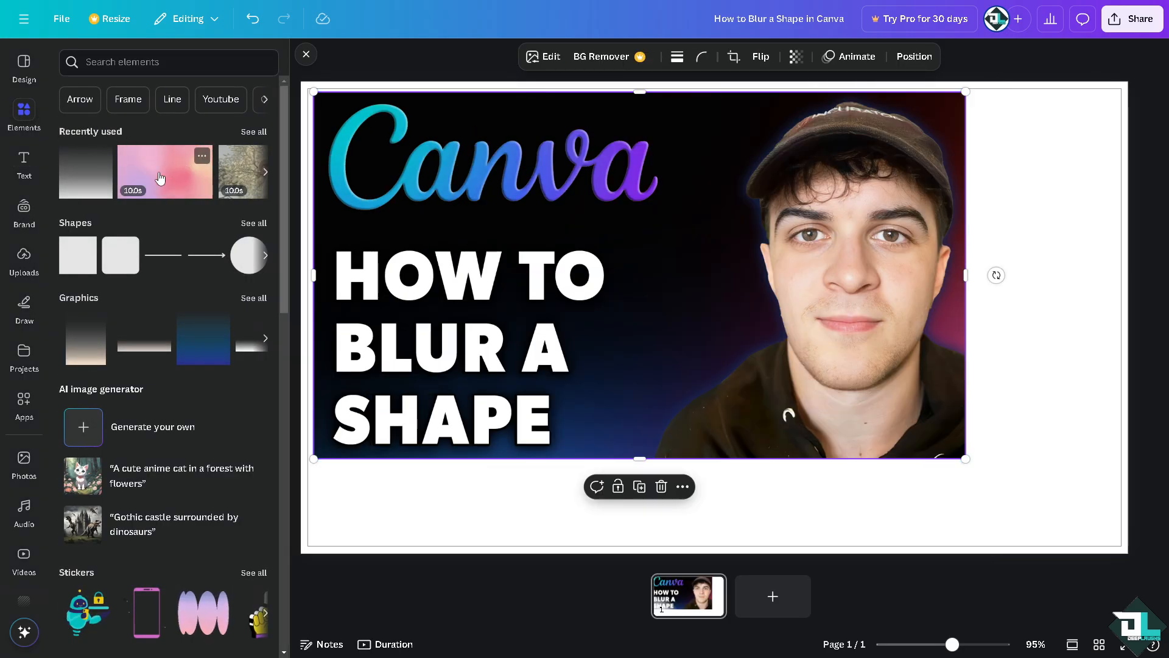
left_click(253, 223)
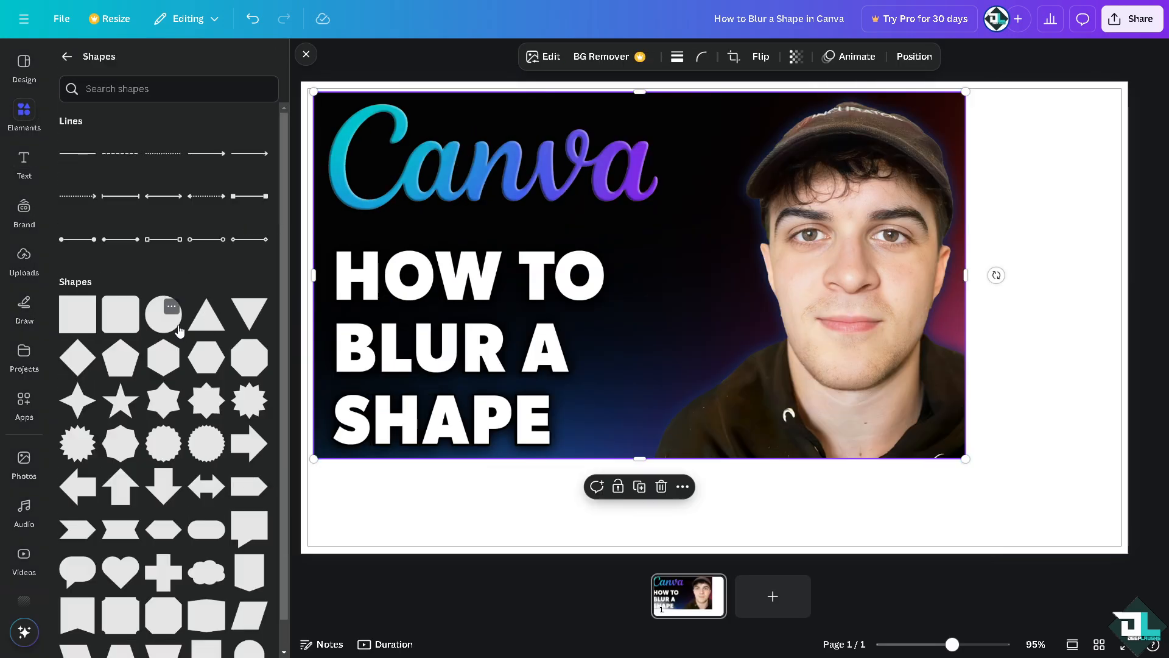
scroll("down", 3)
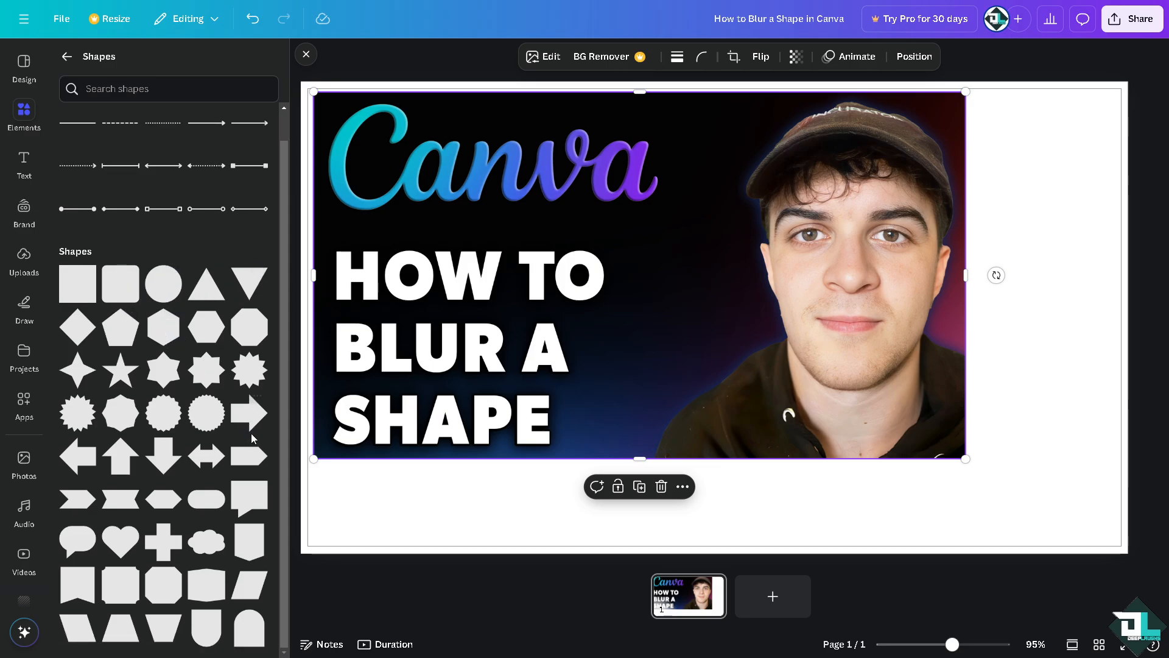
left_click(249, 413)
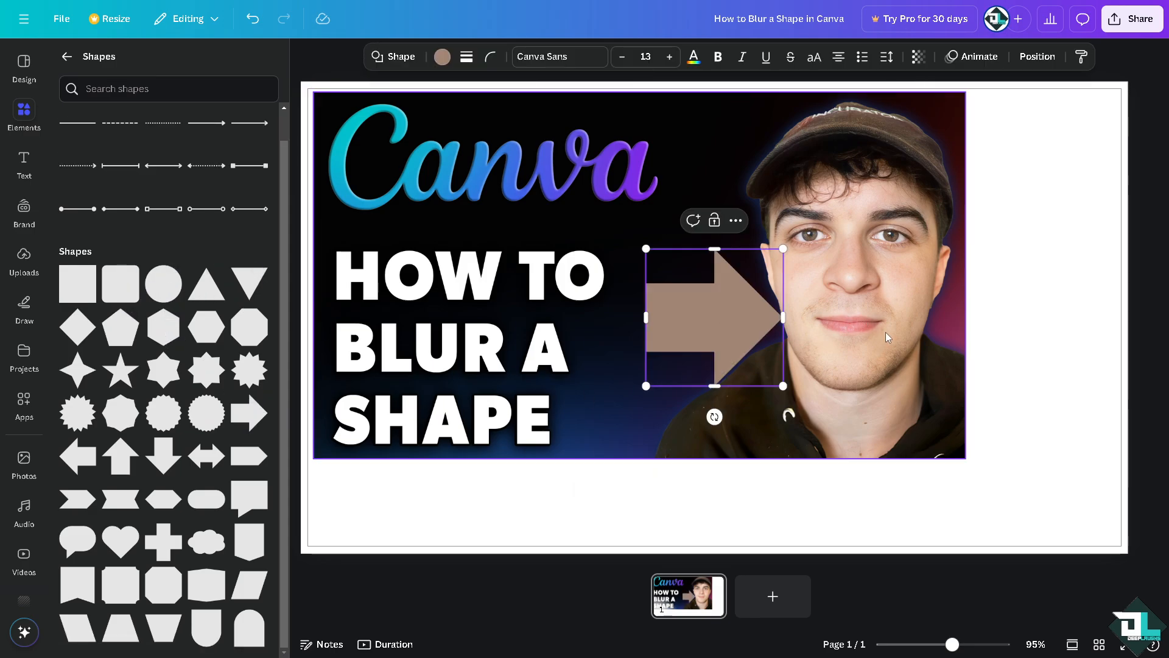
left_click_drag(712, 317, 1041, 254)
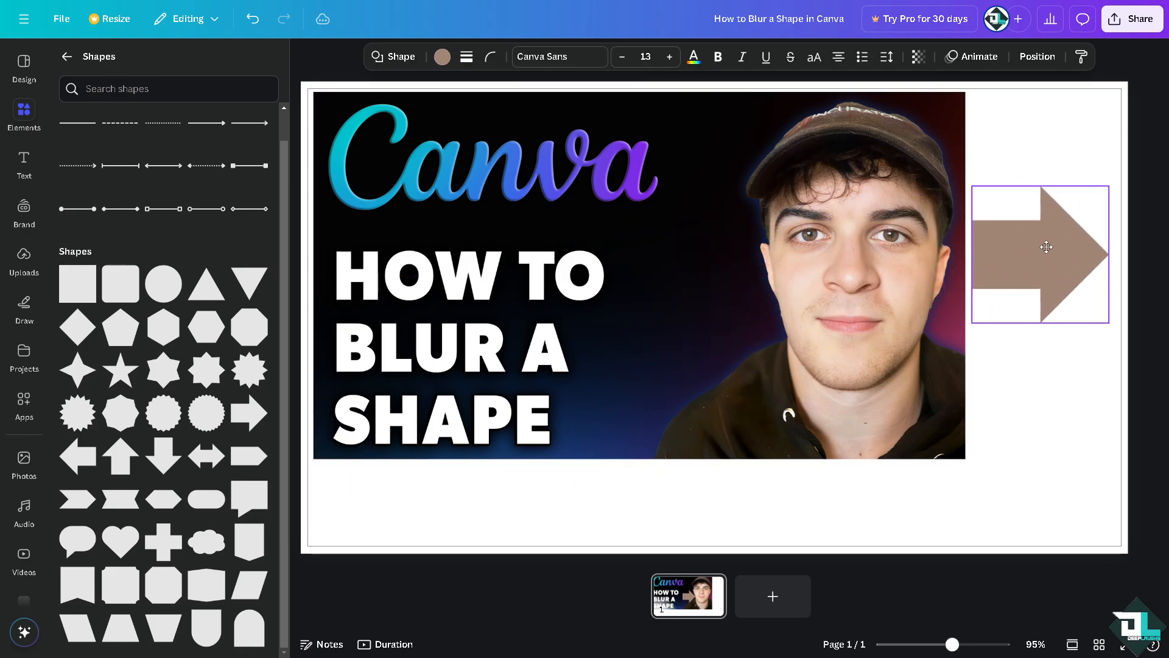
left_click(1046, 254)
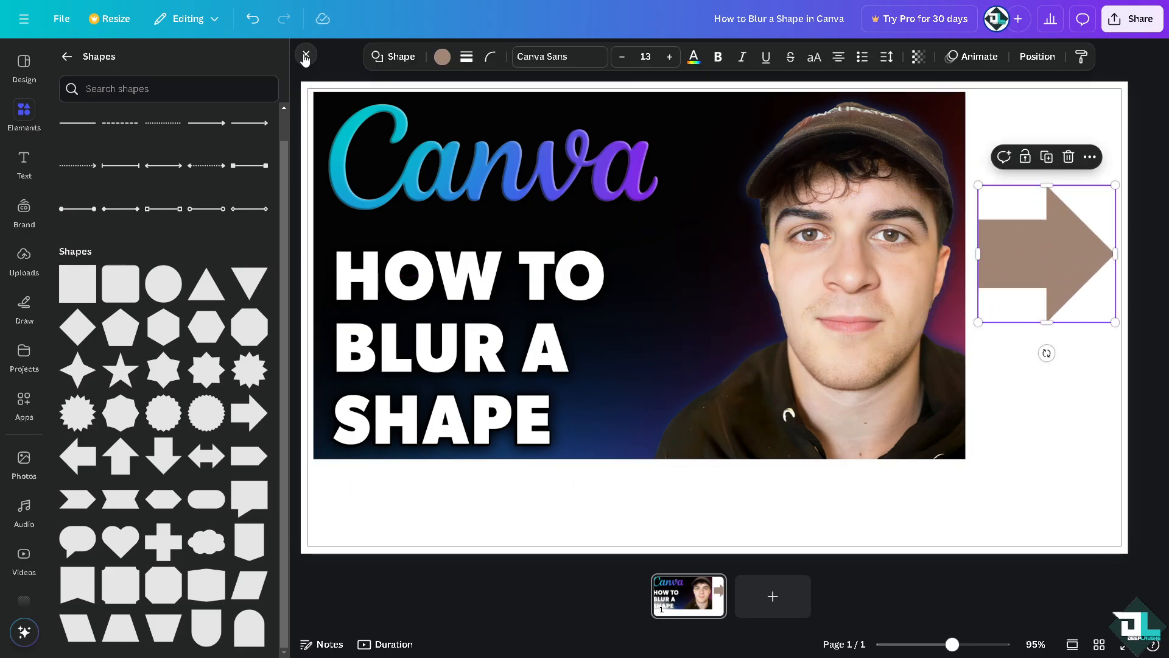
left_click(305, 59)
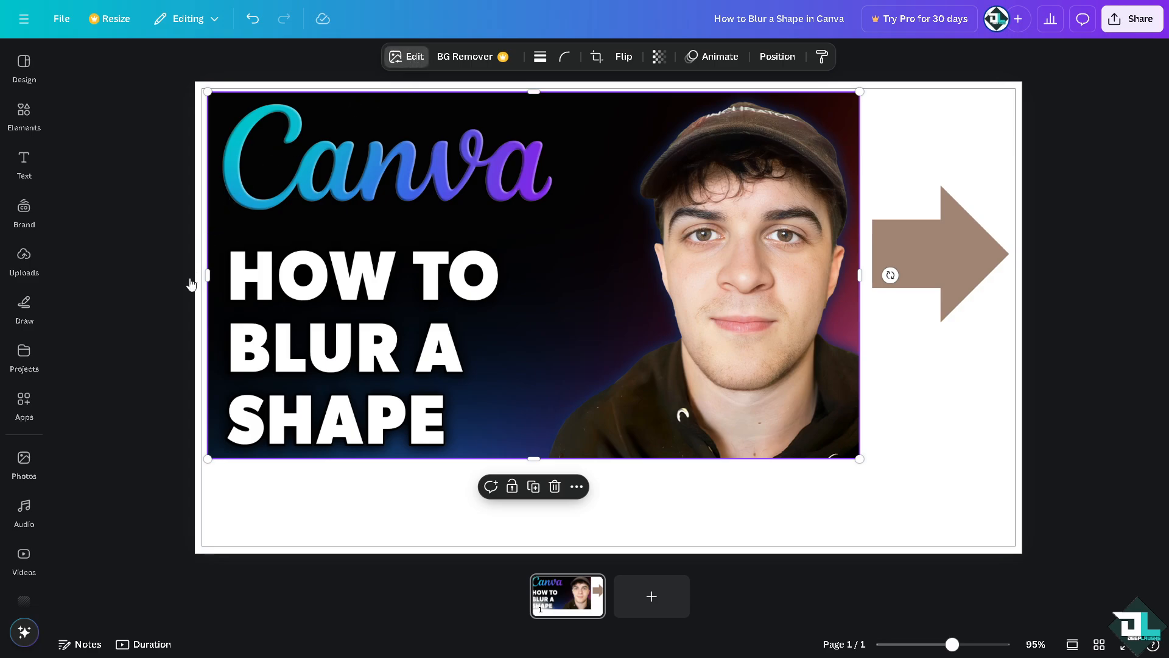
Apply a Whole image blur to the photo with intensity settled at 63
left_click(406, 56)
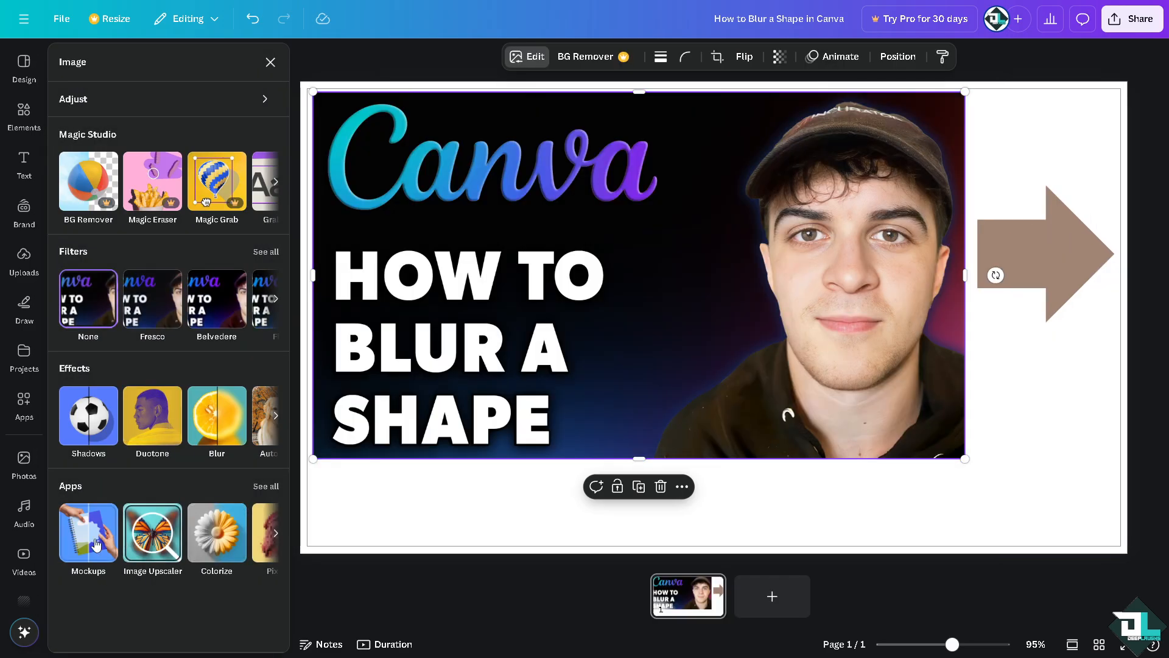
mouse_move(80, 384)
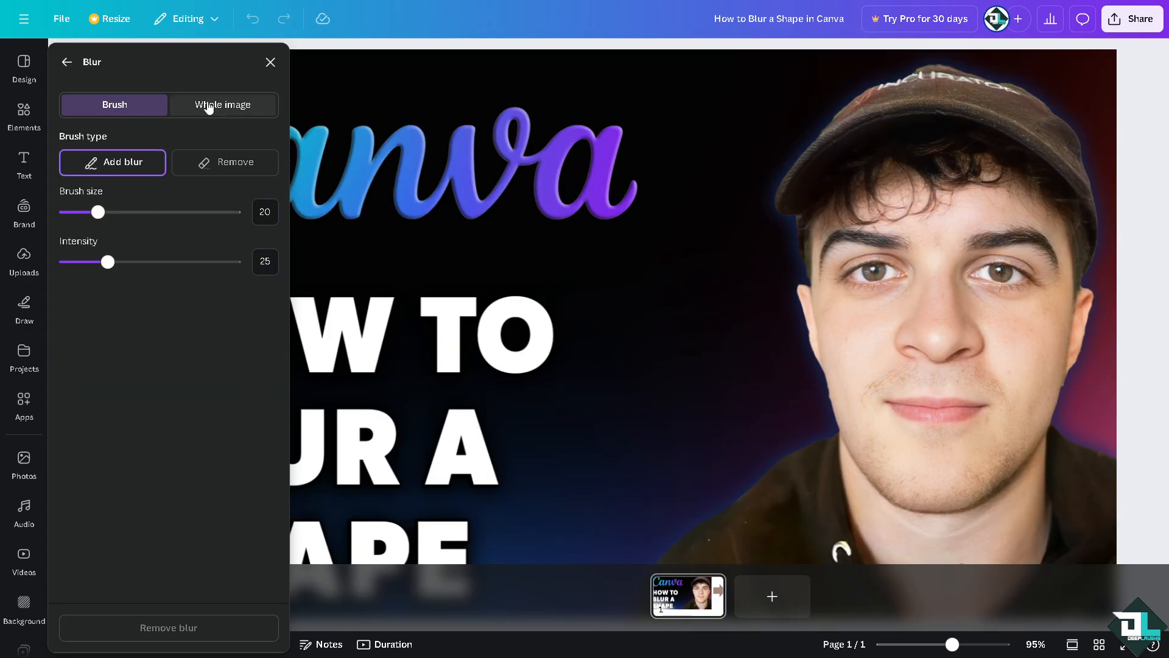
left_click(222, 104)
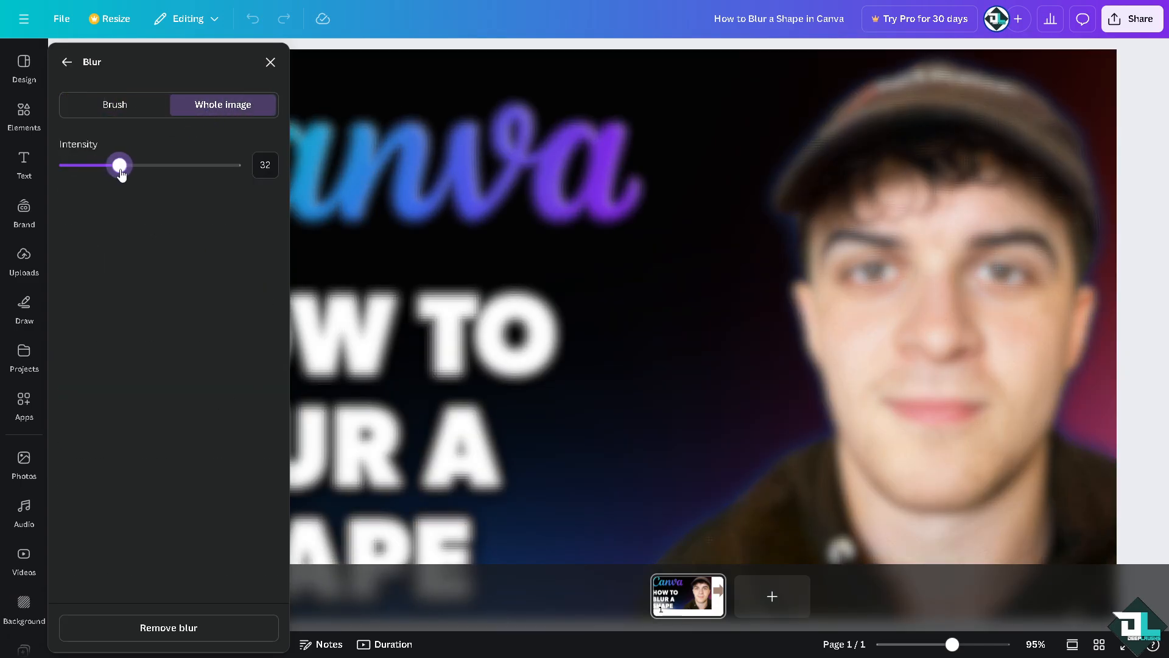
left_click_drag(119, 165, 149, 165)
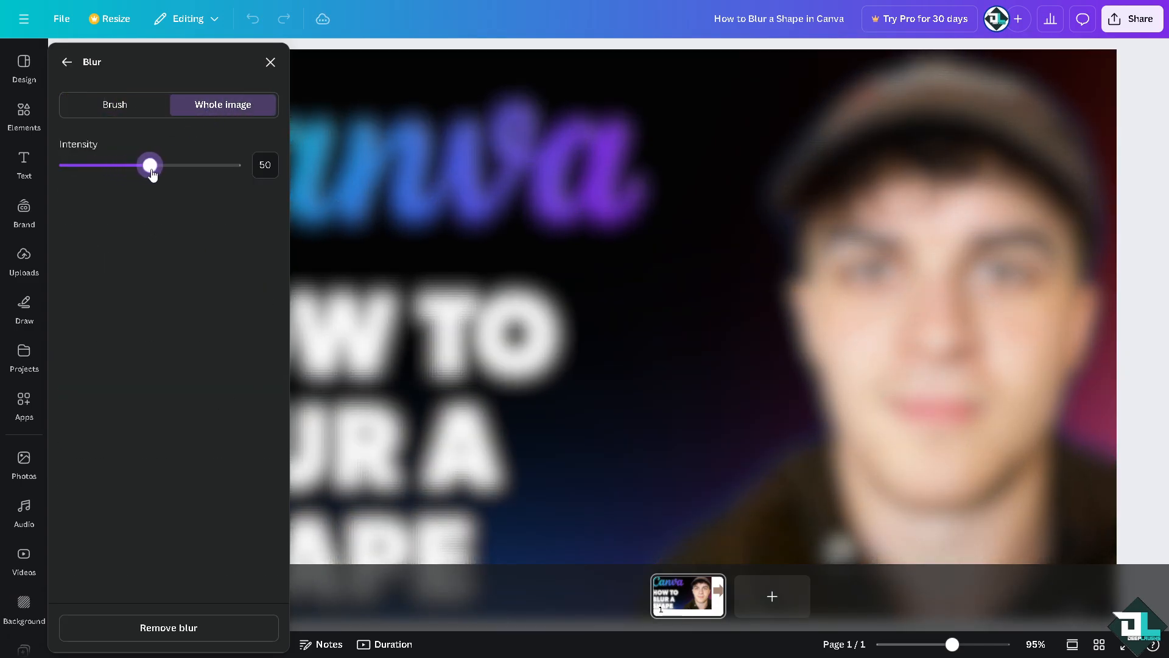
left_click_drag(149, 165, 186, 165)
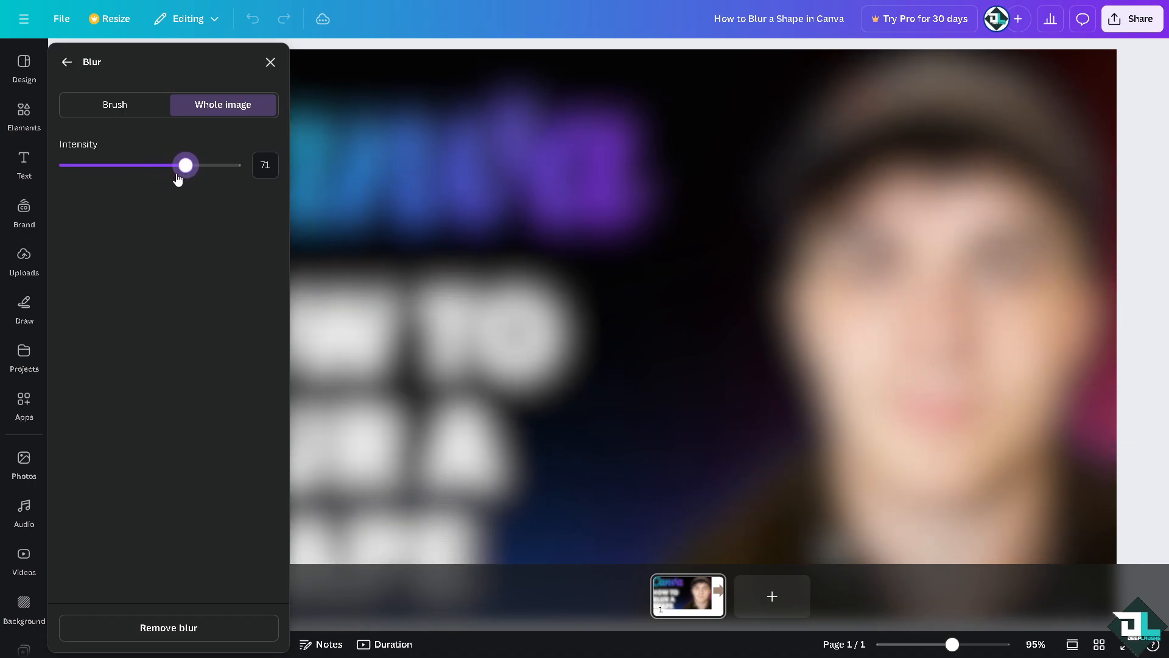
left_click_drag(186, 165, 172, 165)
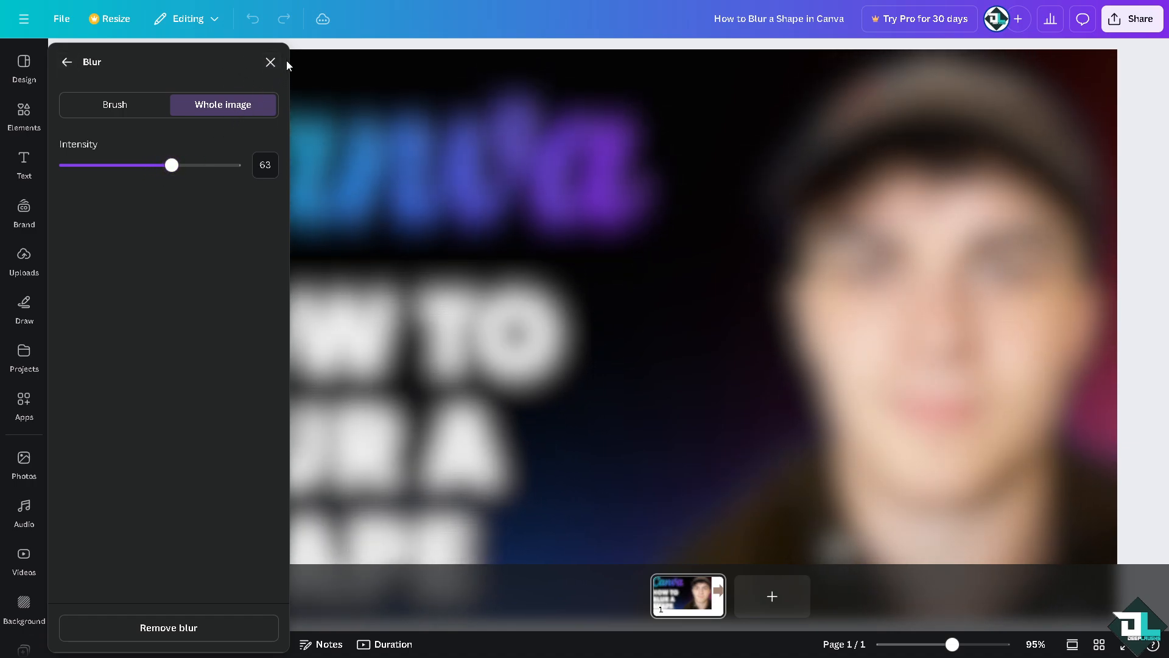
Close the Blur panel and select the brown arrow
left_click(270, 63)
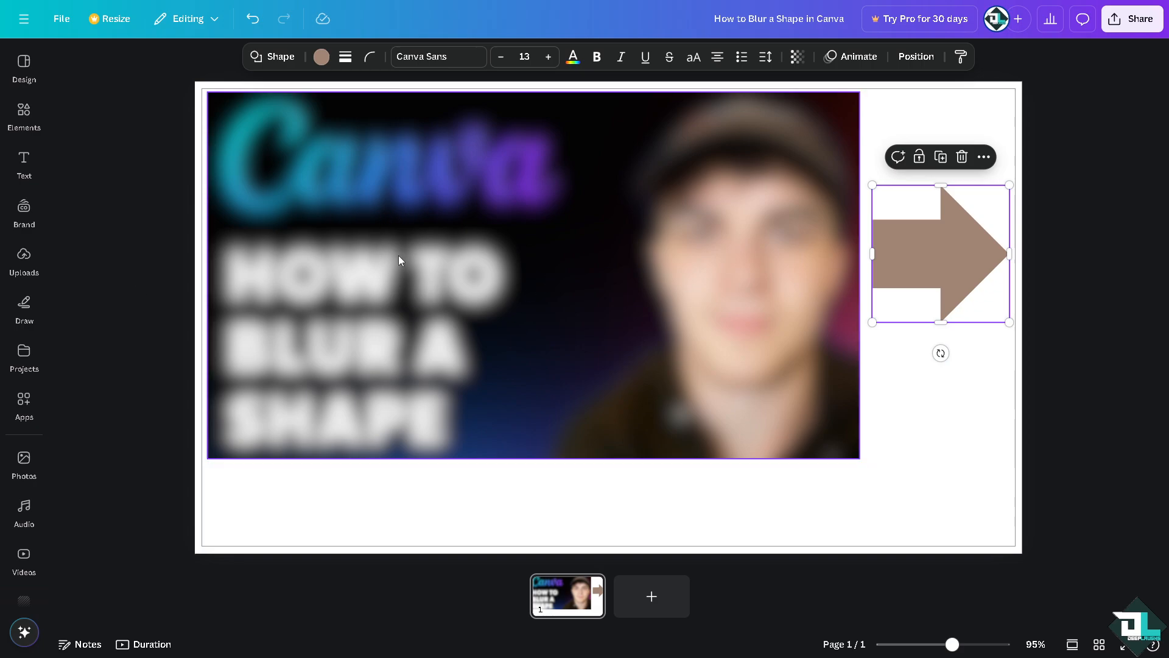
mouse_move(471, 259)
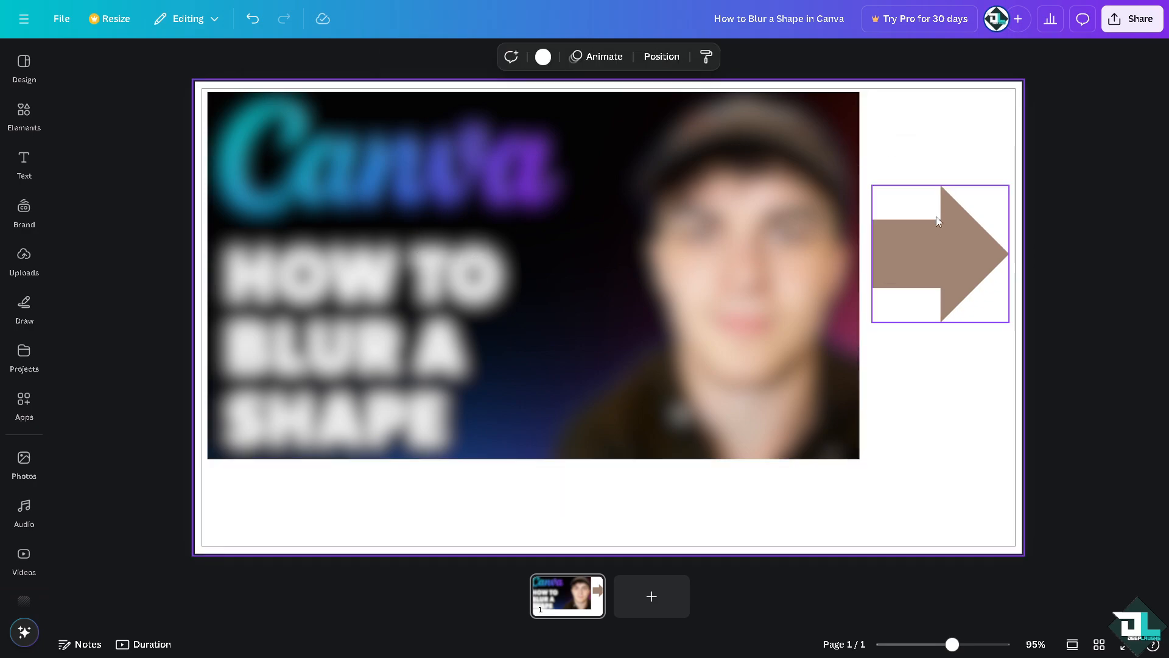
left_click(940, 253)
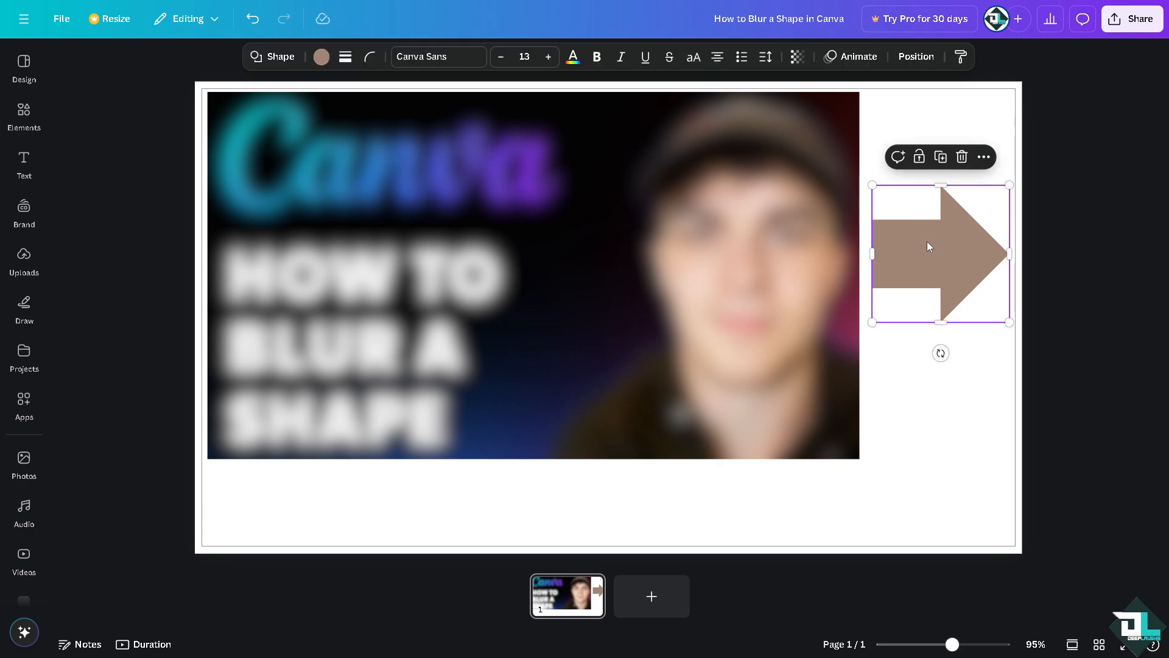
mouse_move(933, 213)
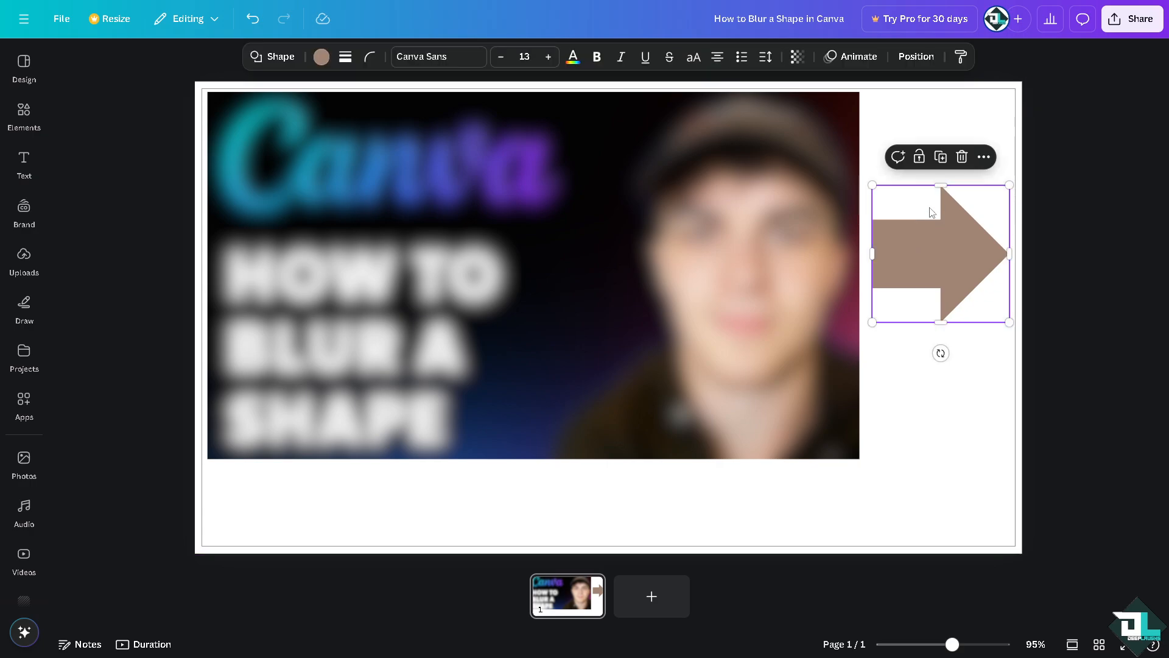
mouse_move(983, 156)
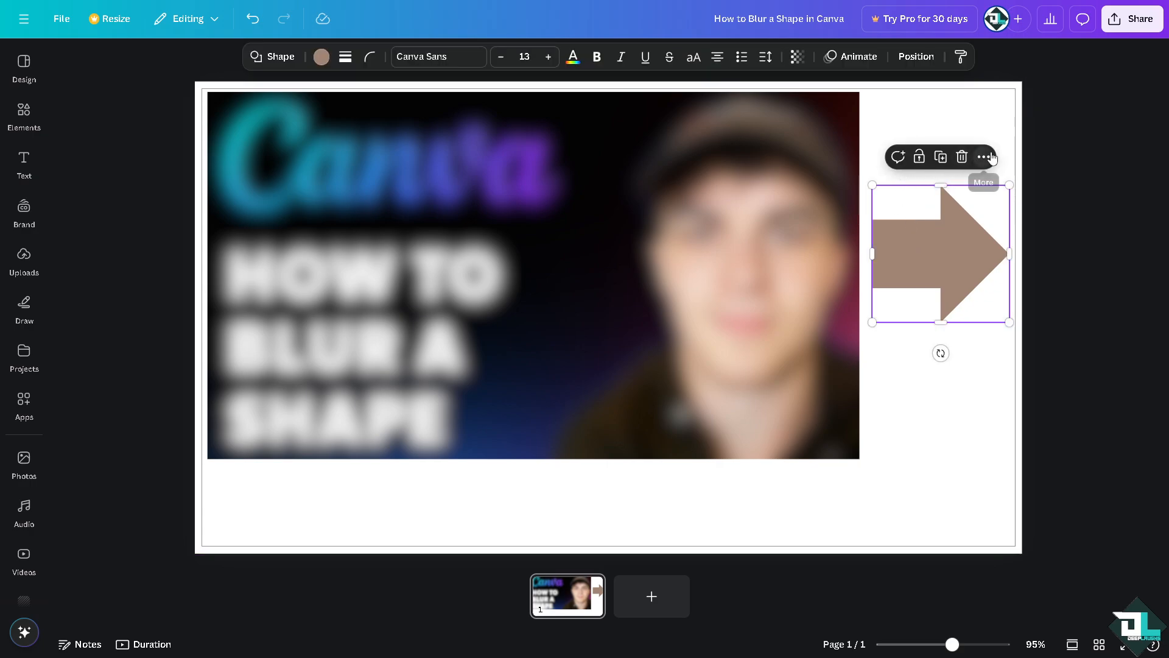
Copy the brown arrow onto page two and enlarge it to fill most of the page
left_click(983, 156)
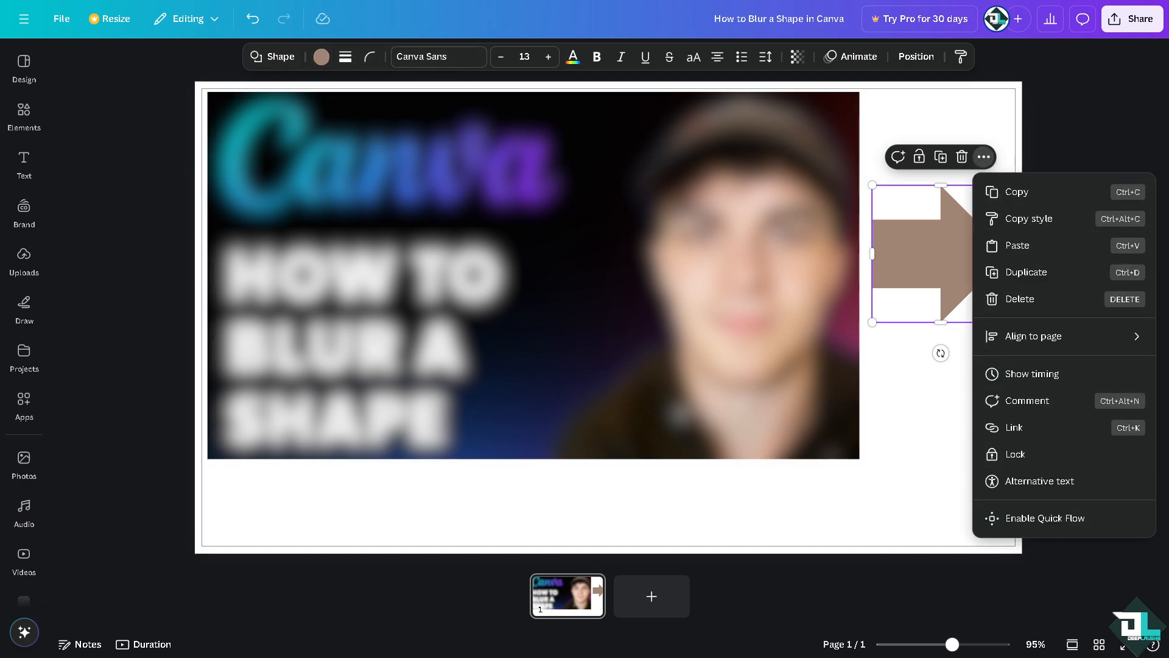
left_click(764, 487)
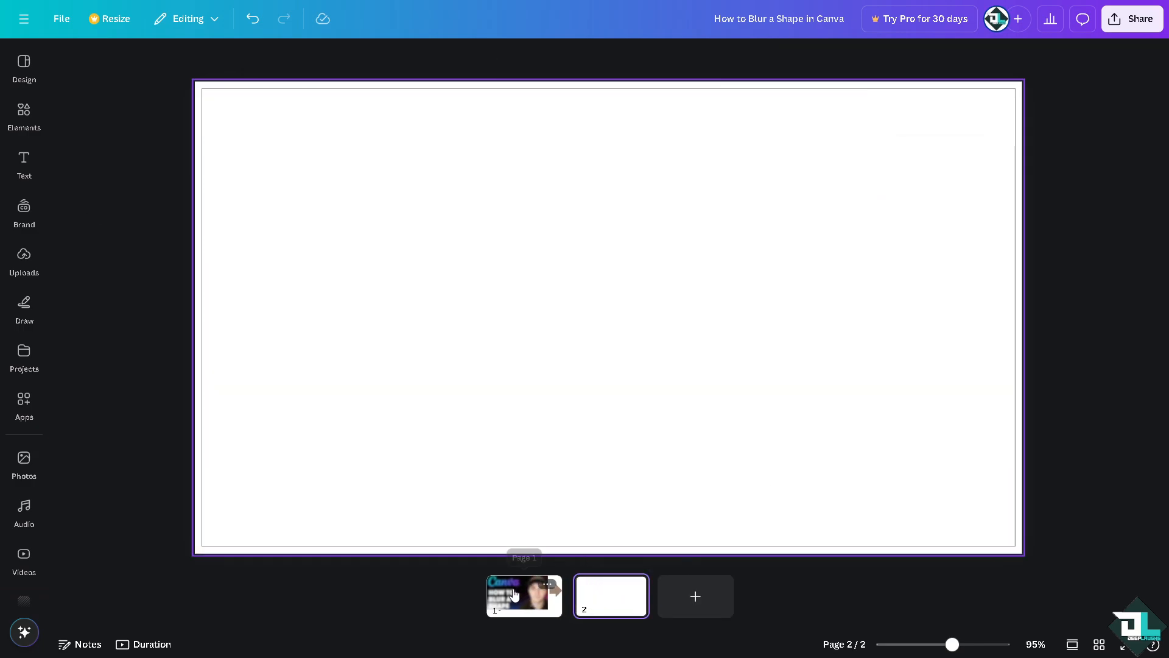
left_click(524, 595)
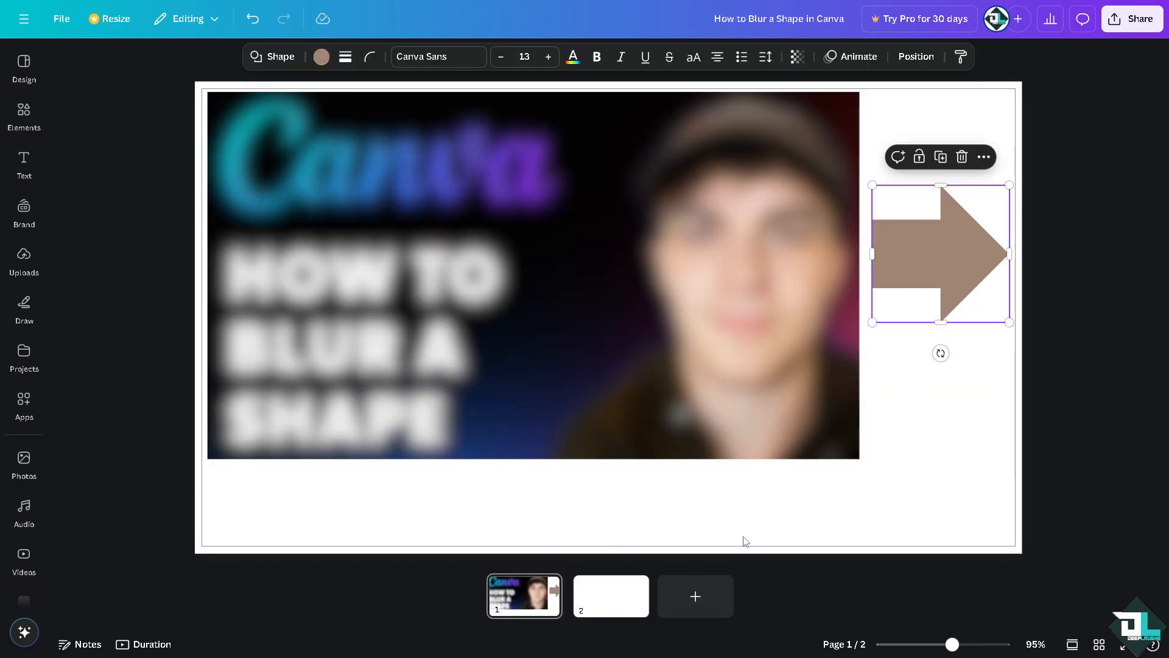
left_click(611, 596)
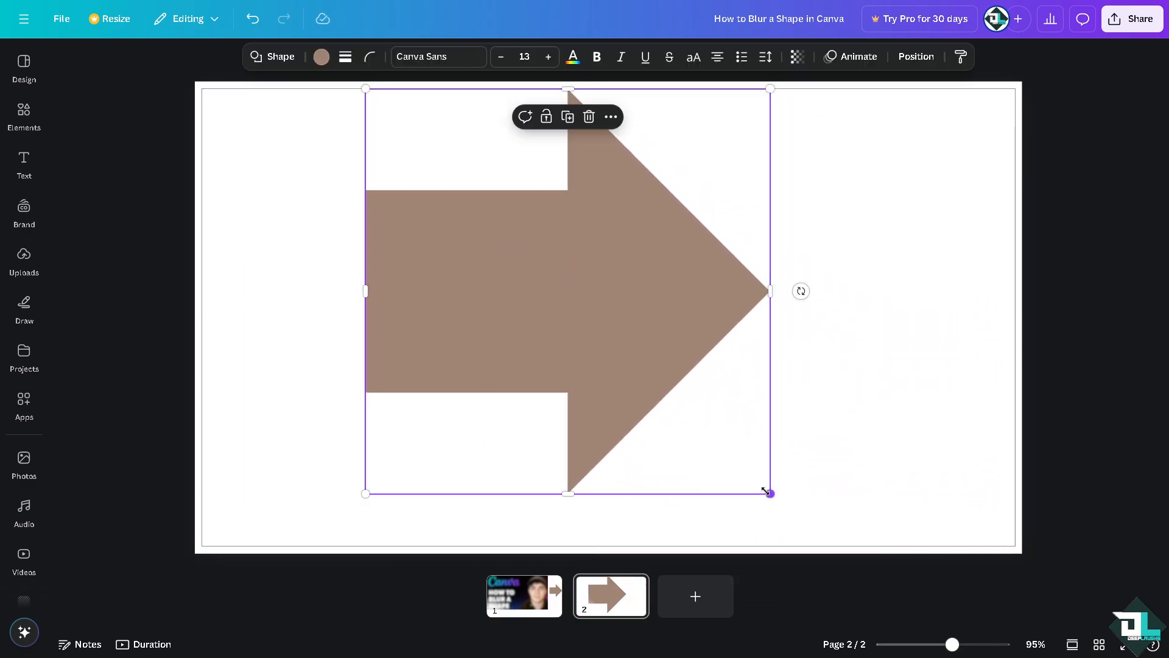
left_click_drag(770, 492, 813, 537)
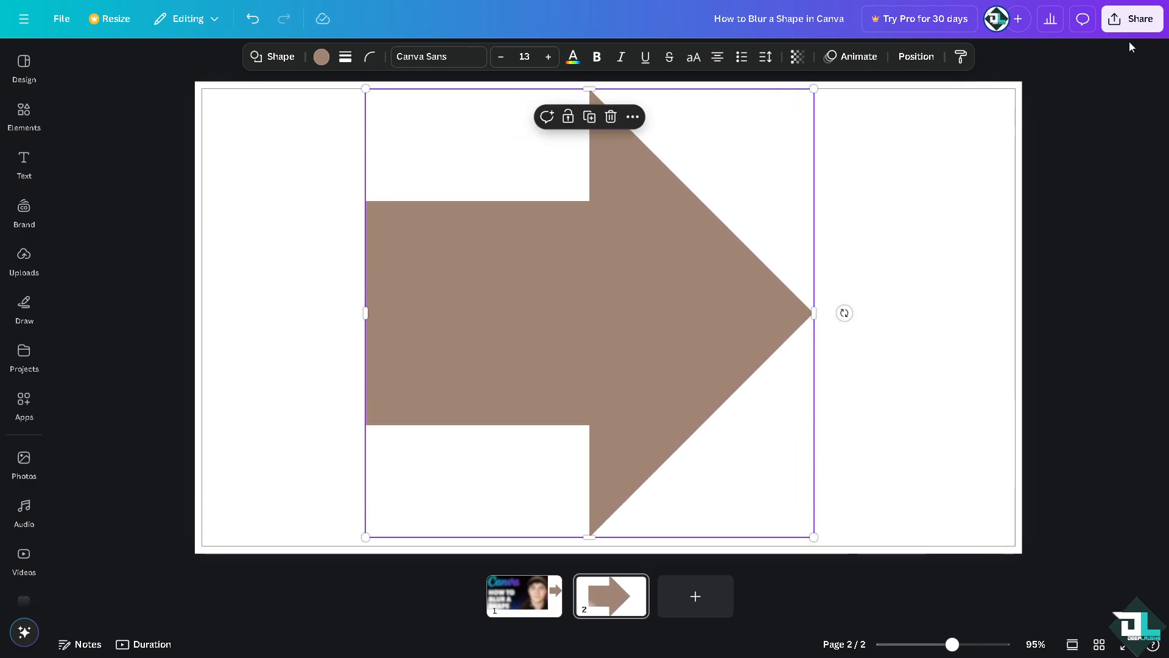
left_click(1132, 19)
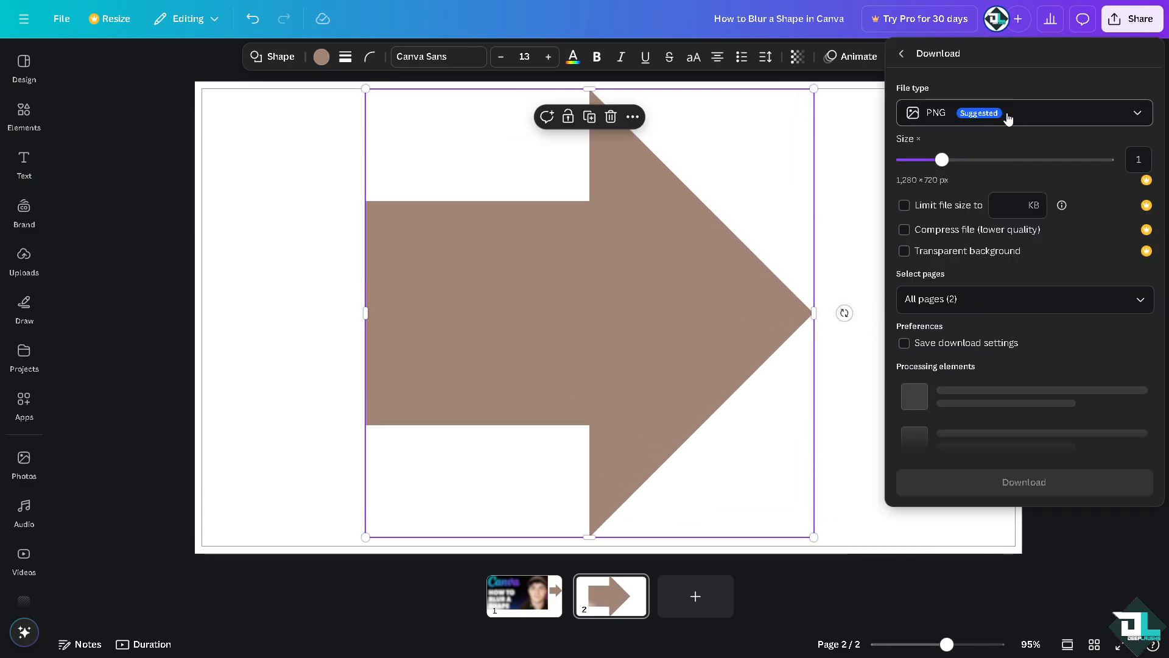
Download the design as a PNG, then select the arrow on page two
left_click(1022, 113)
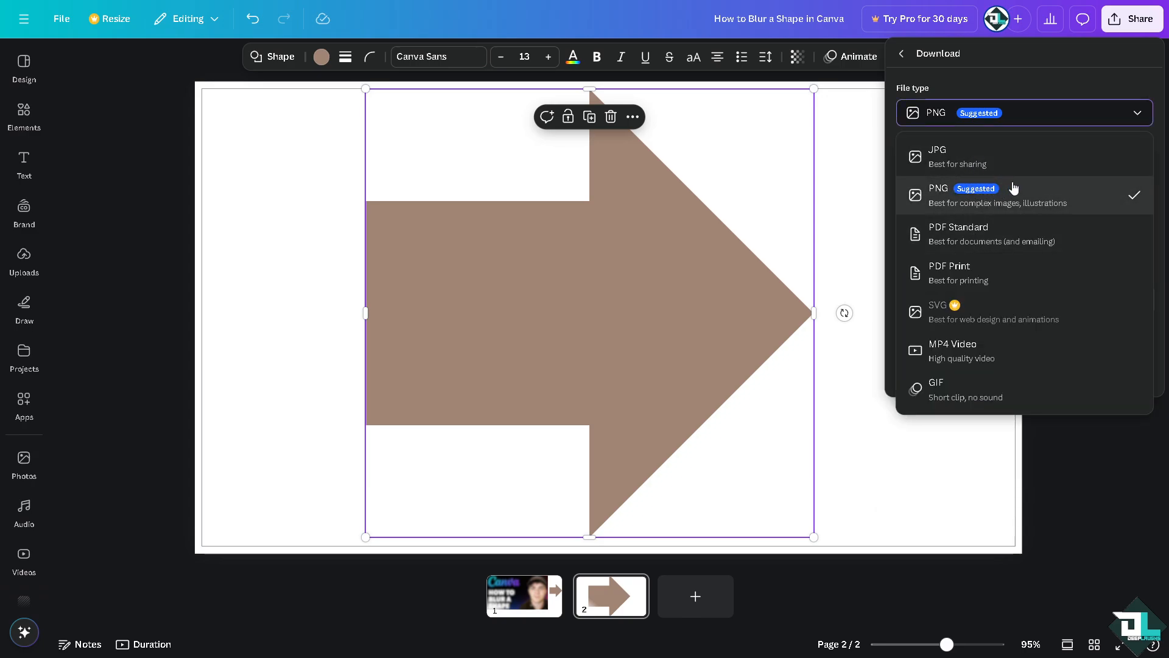
mouse_move(1020, 192)
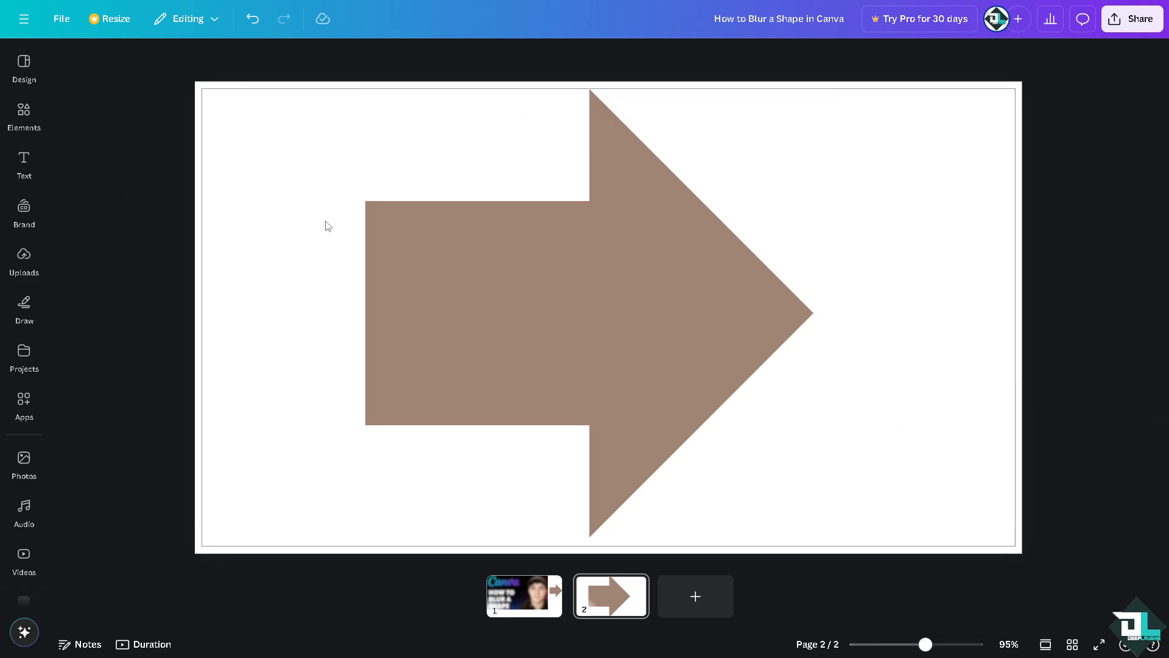
left_click(438, 256)
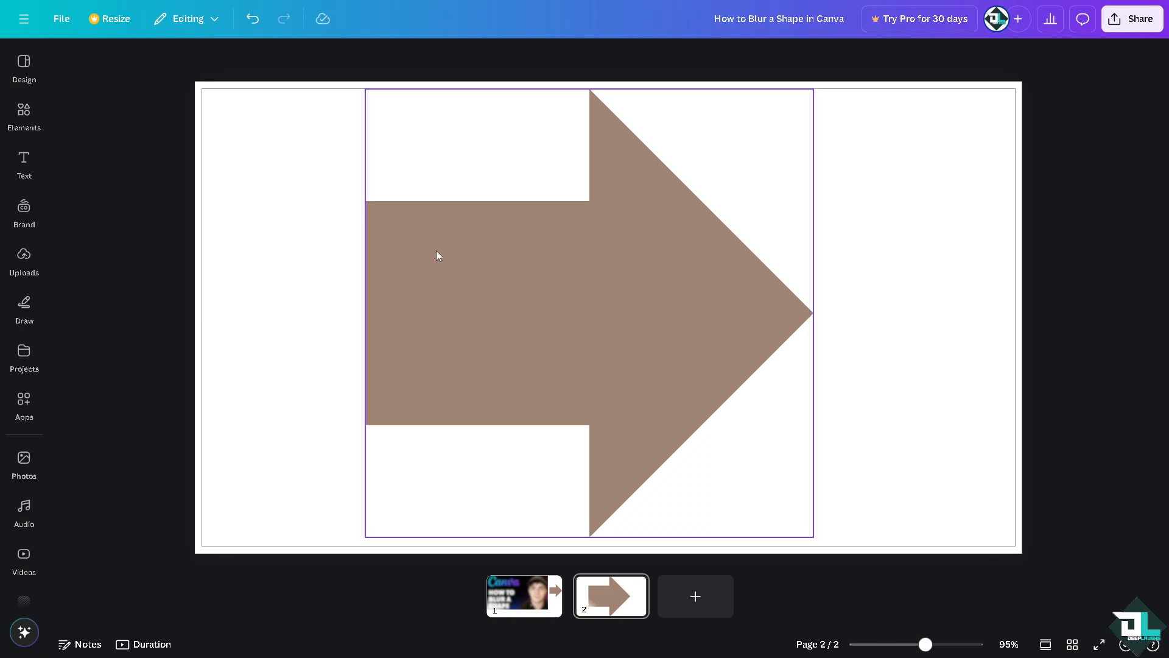
Replace the arrow shape with the uploaded arrow PNG and open its image editing options
key("Delete")
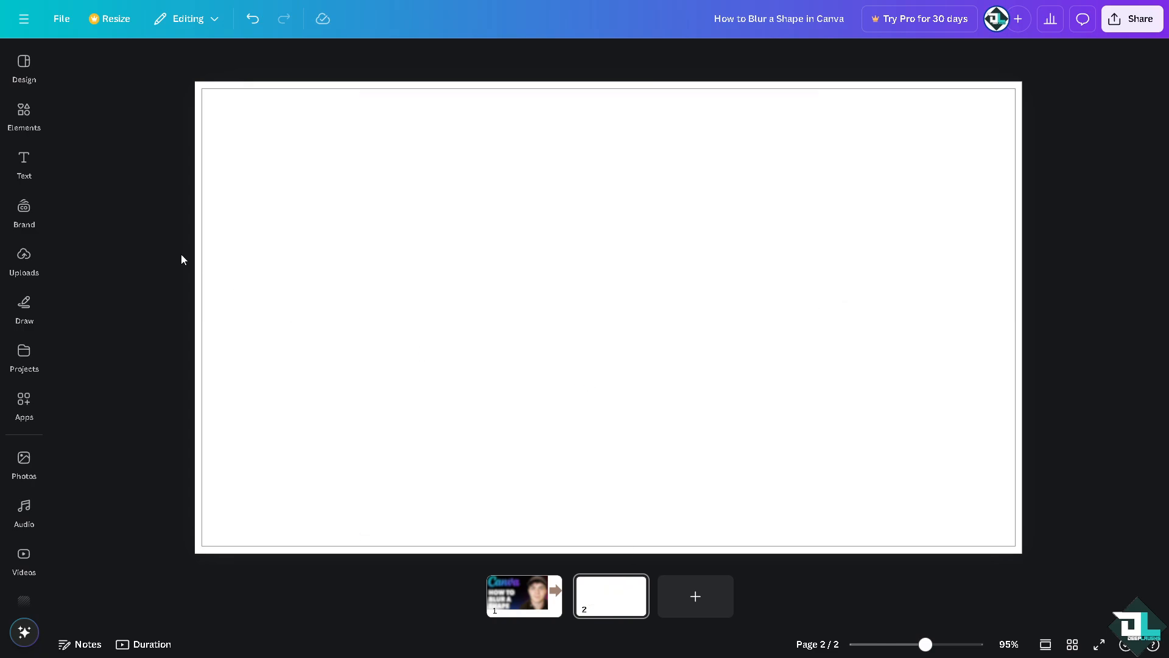
left_click(24, 259)
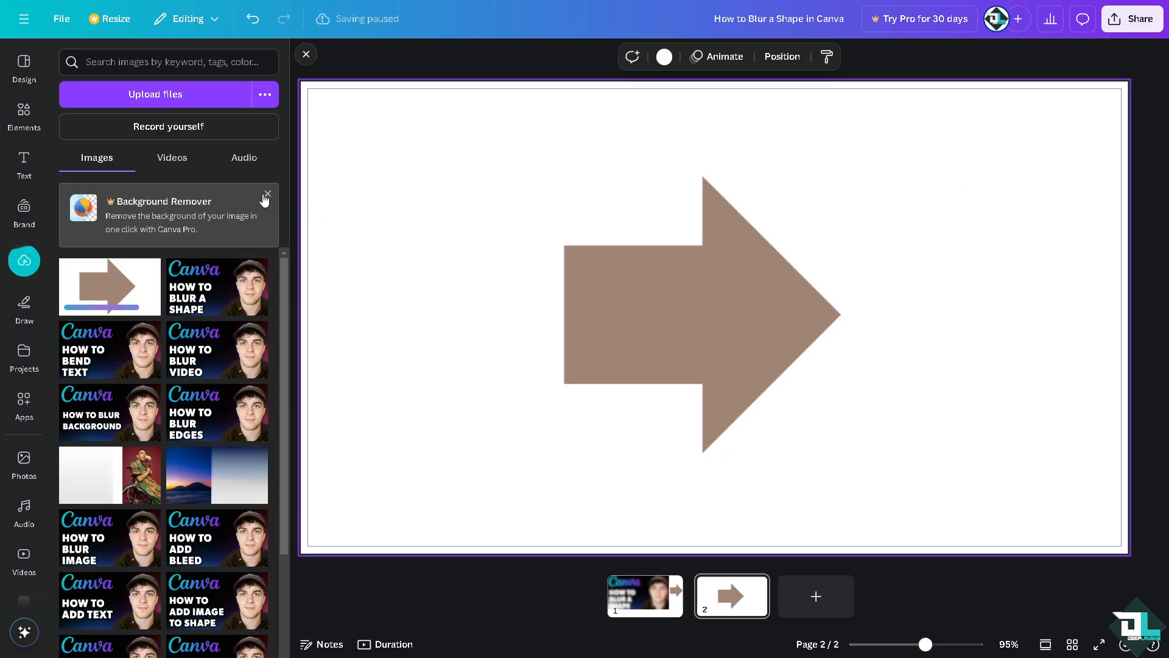
left_click(305, 53)
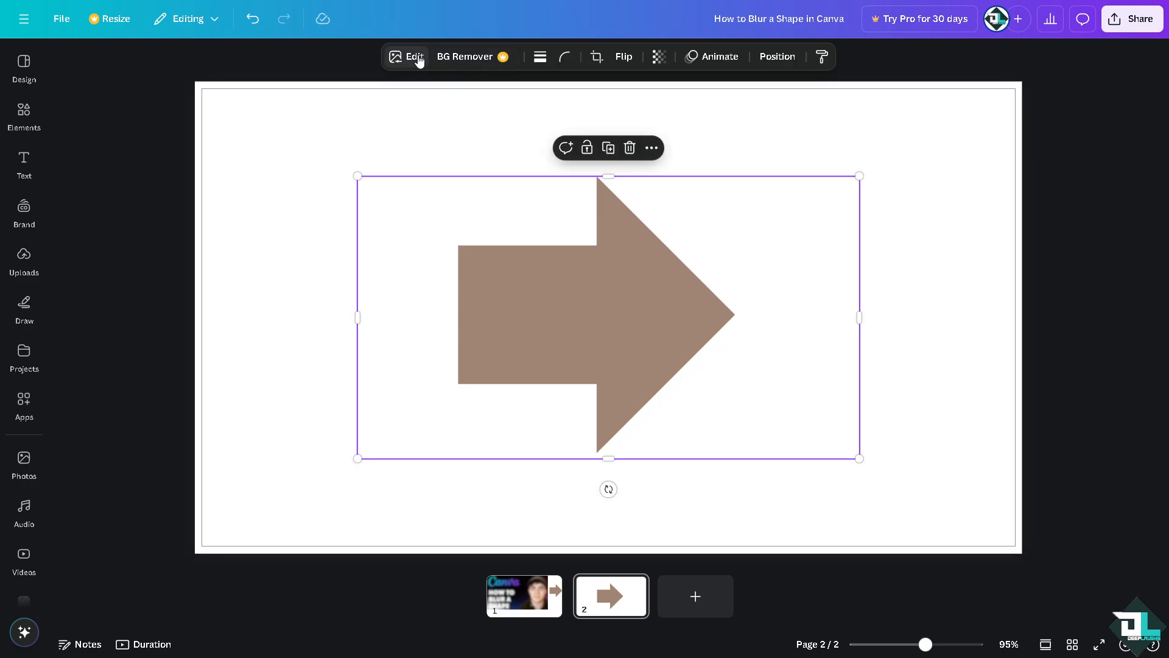
left_click(407, 56)
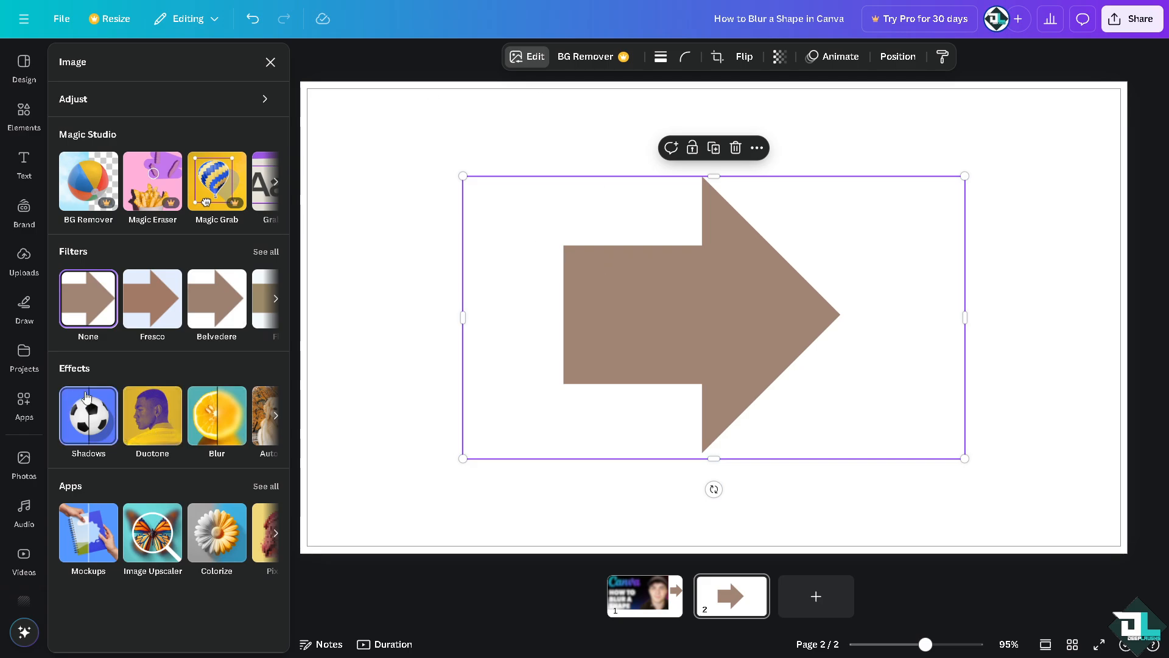
Paint Brush blur over the arrow image's left side, tail, outer edges and top edge
left_click(216, 415)
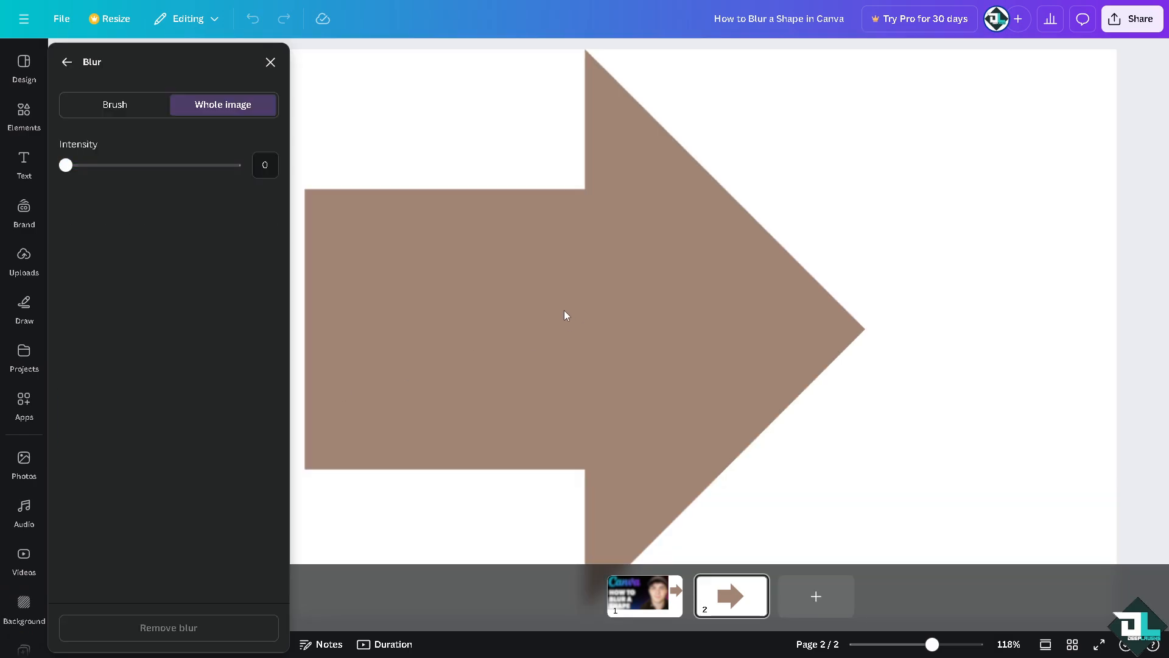
left_click(115, 104)
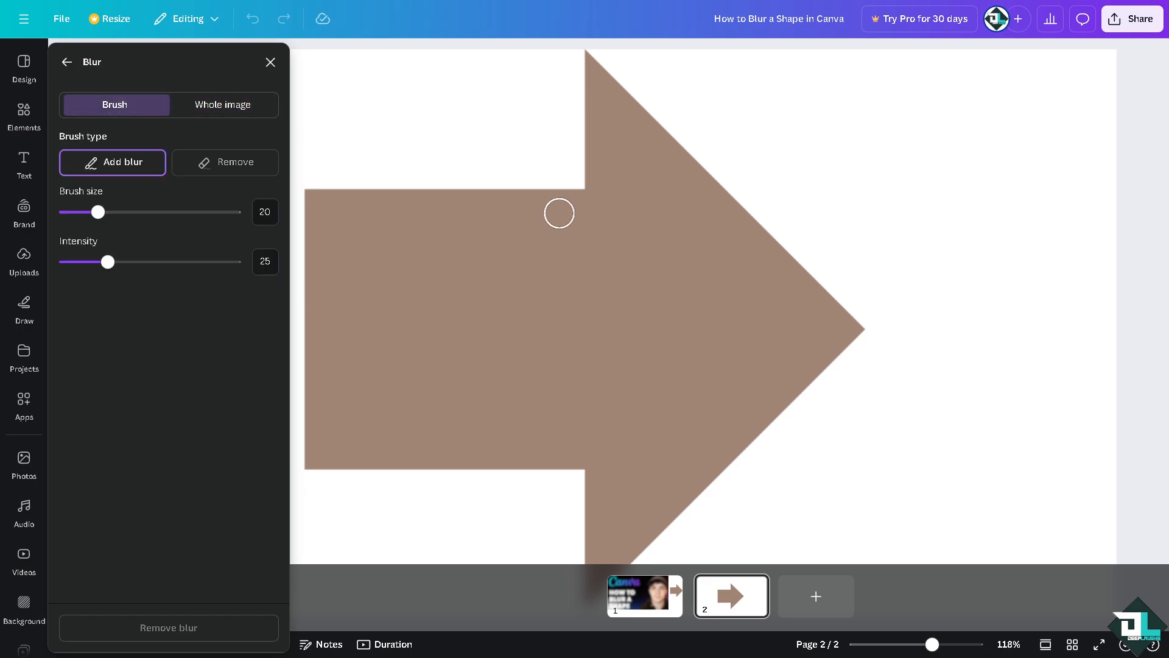
left_click_drag(559, 213, 331, 235)
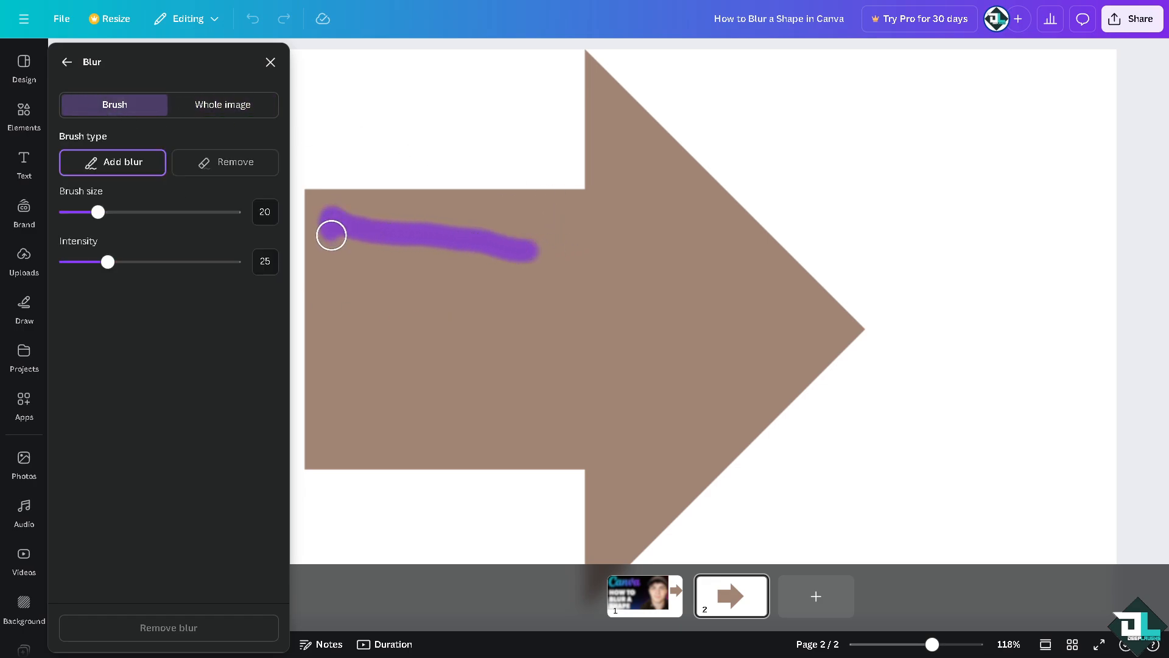
left_click_drag(332, 235, 575, 396)
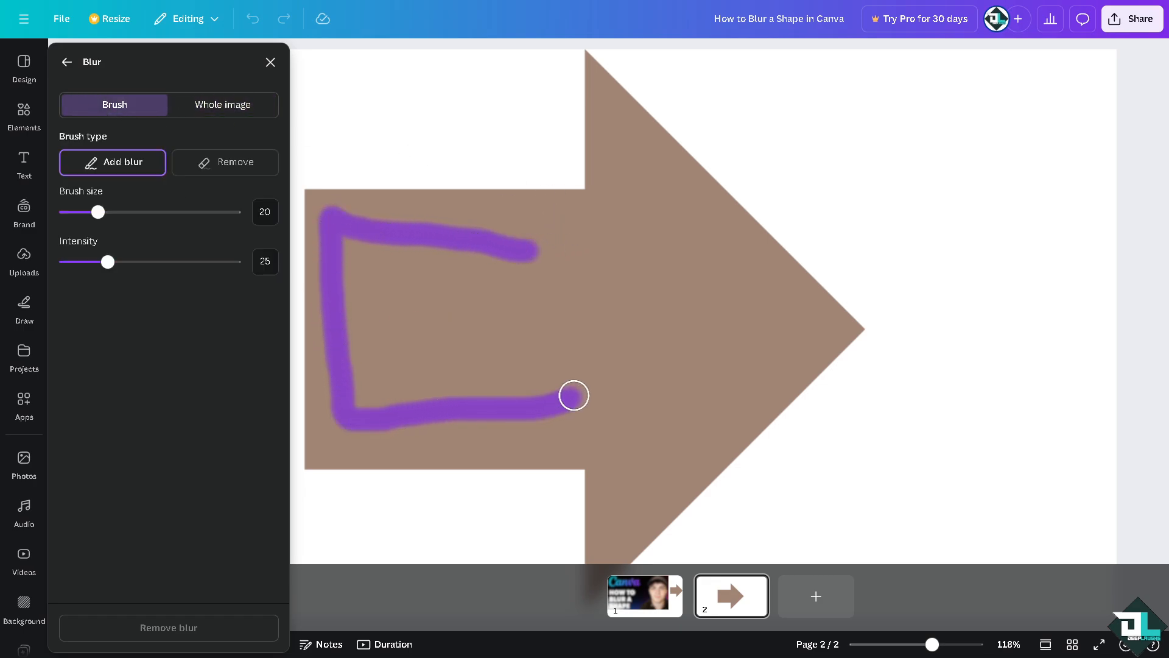
left_click_drag(574, 396, 380, 312)
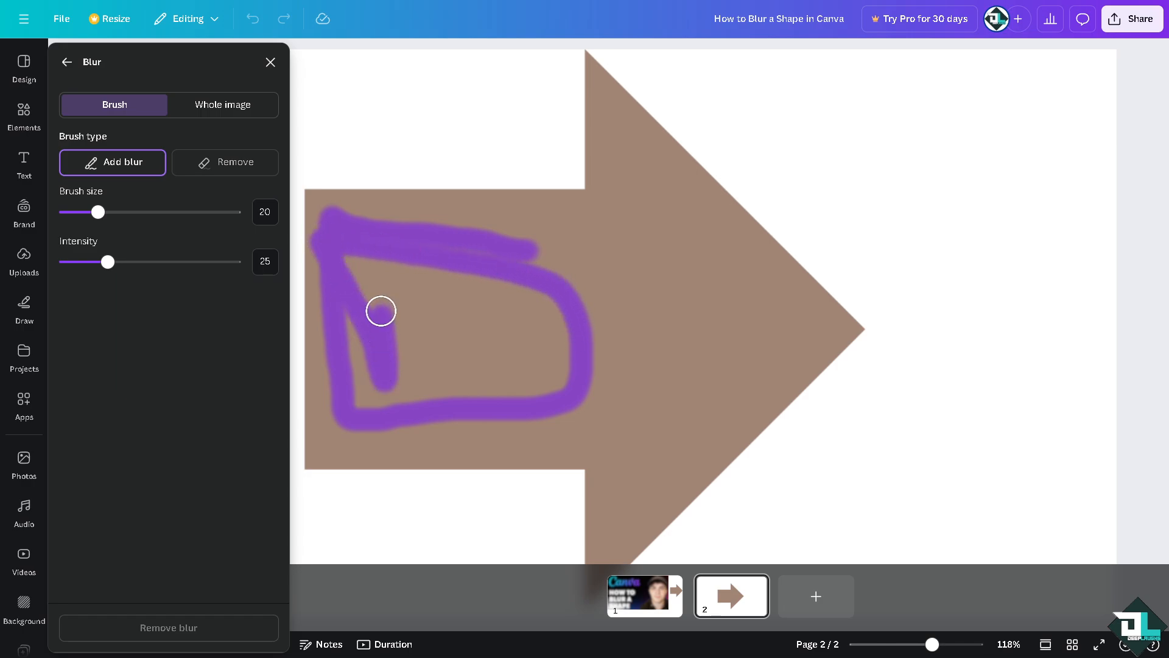
left_click_drag(380, 310, 522, 323)
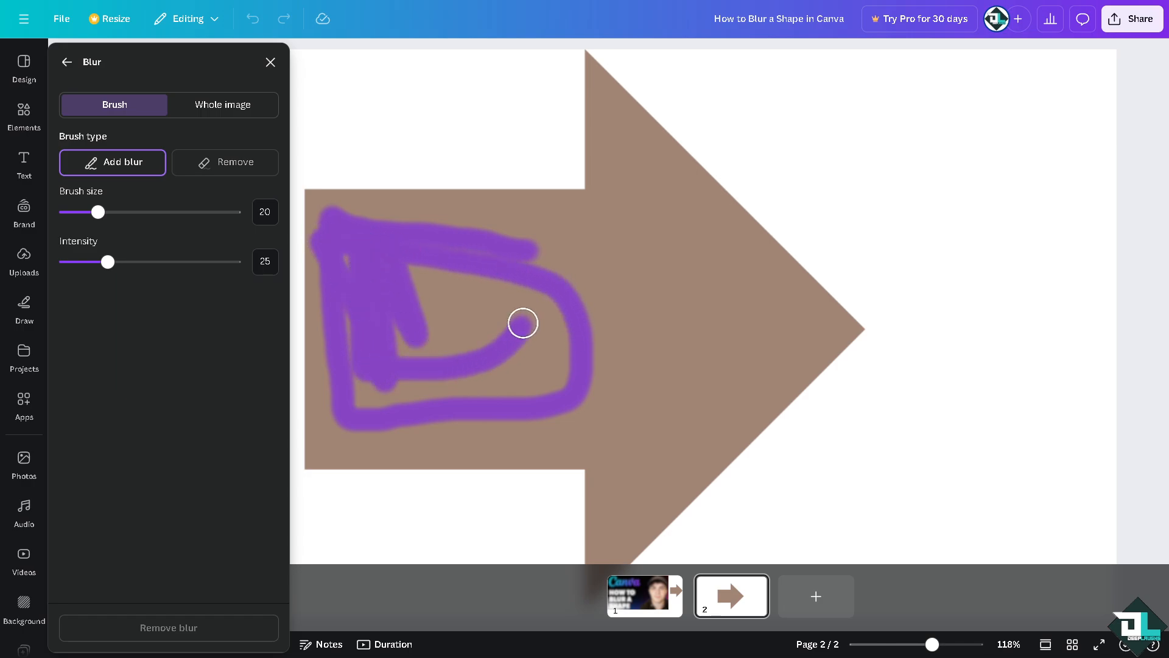
left_click_drag(523, 323, 565, 365)
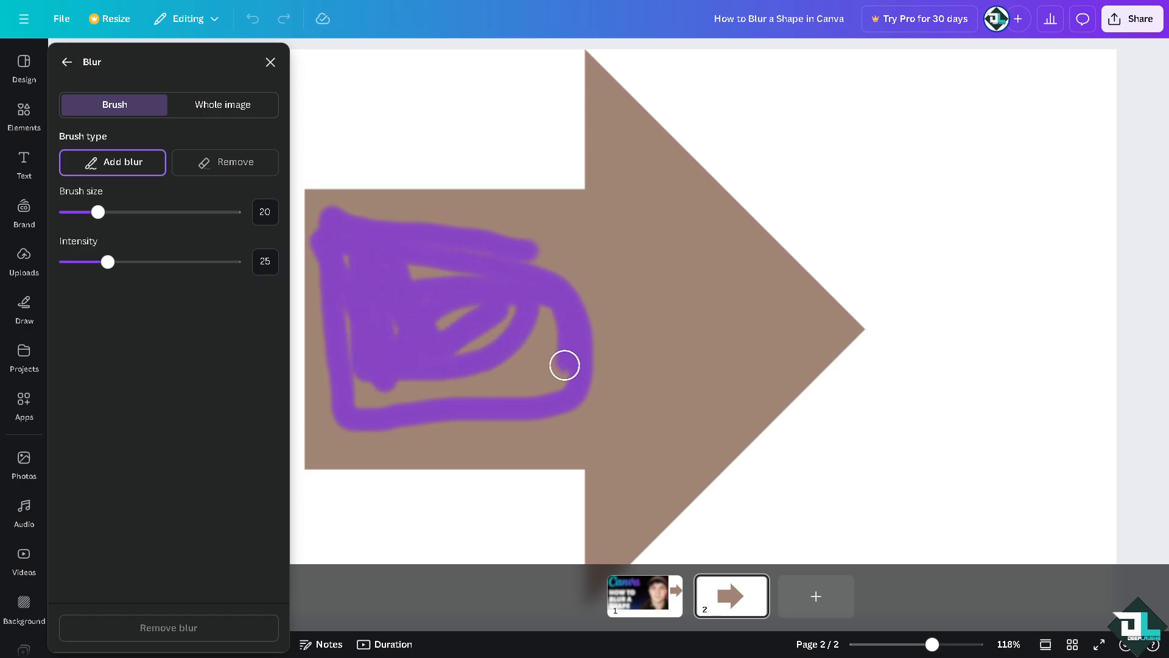
left_click_drag(565, 366, 568, 249)
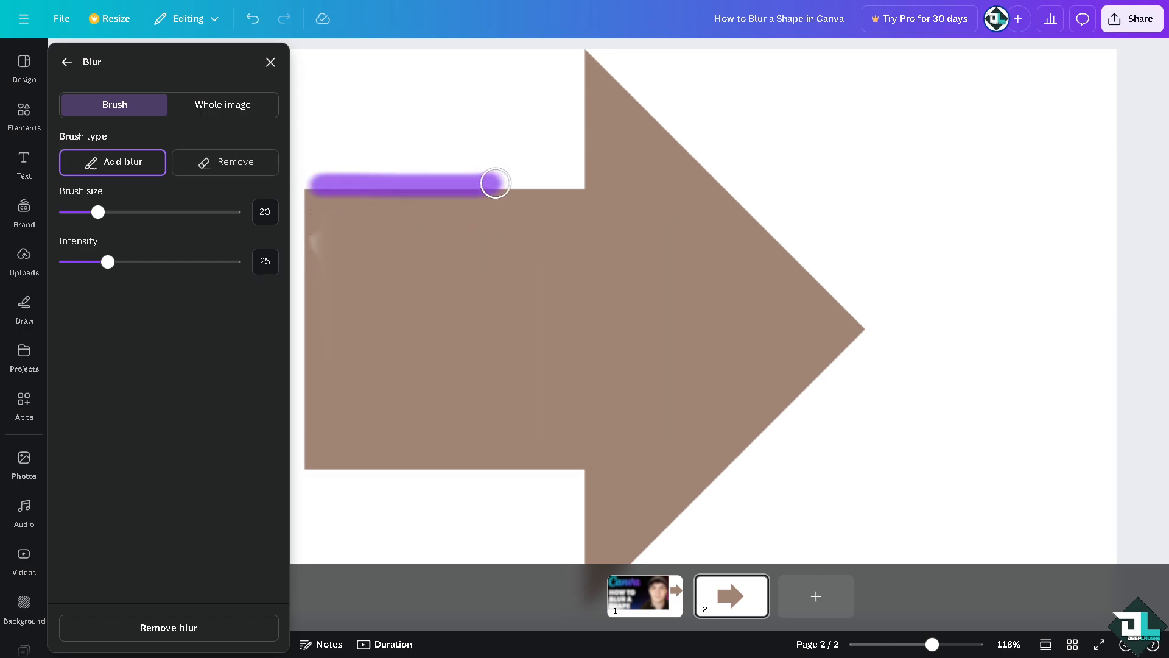
left_click_drag(496, 182, 604, 134)
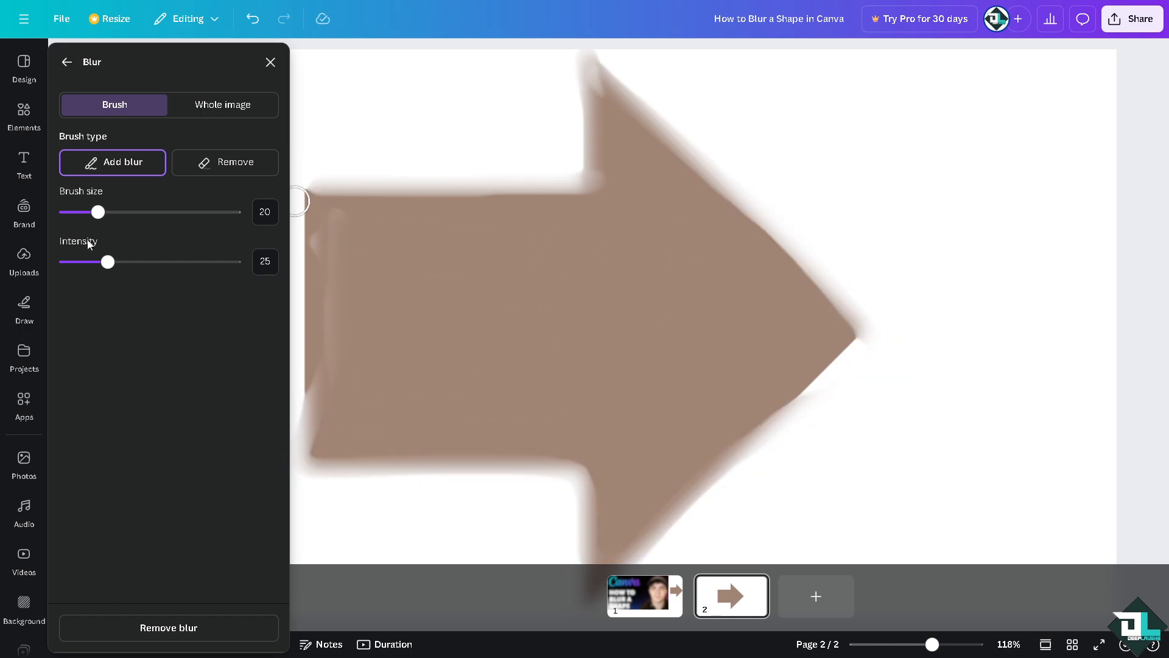
Max out the blur brush size and intensity at 100, then apply blur to the whole arrow image
left_click_drag(98, 212, 234, 212)
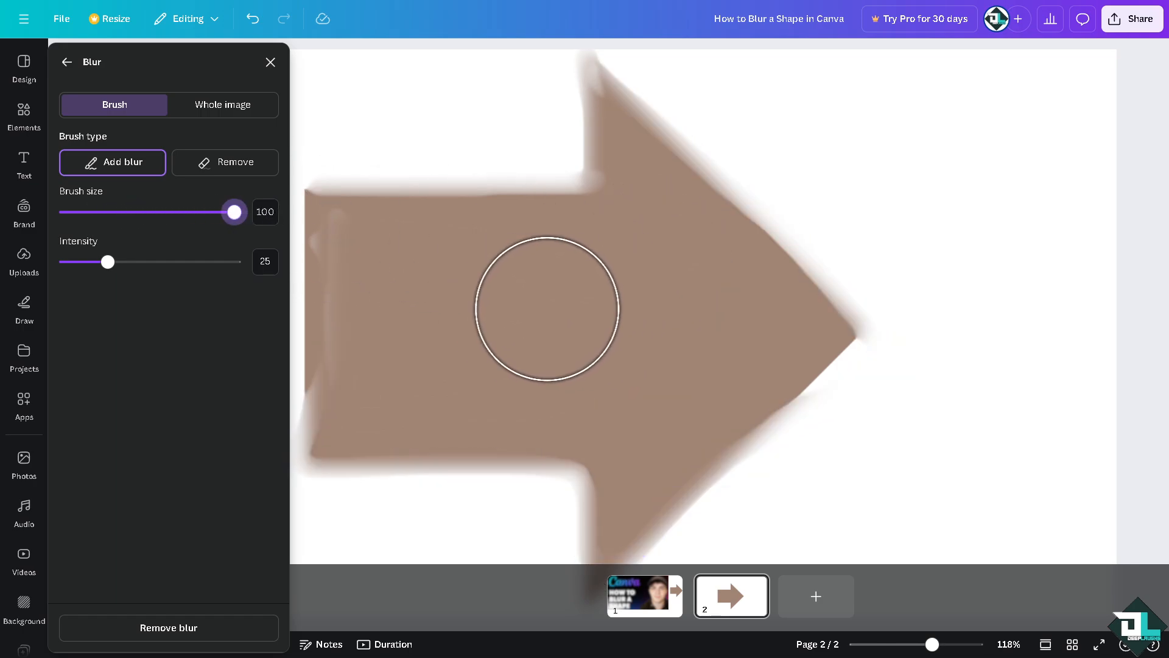
left_click_drag(108, 262, 164, 262)
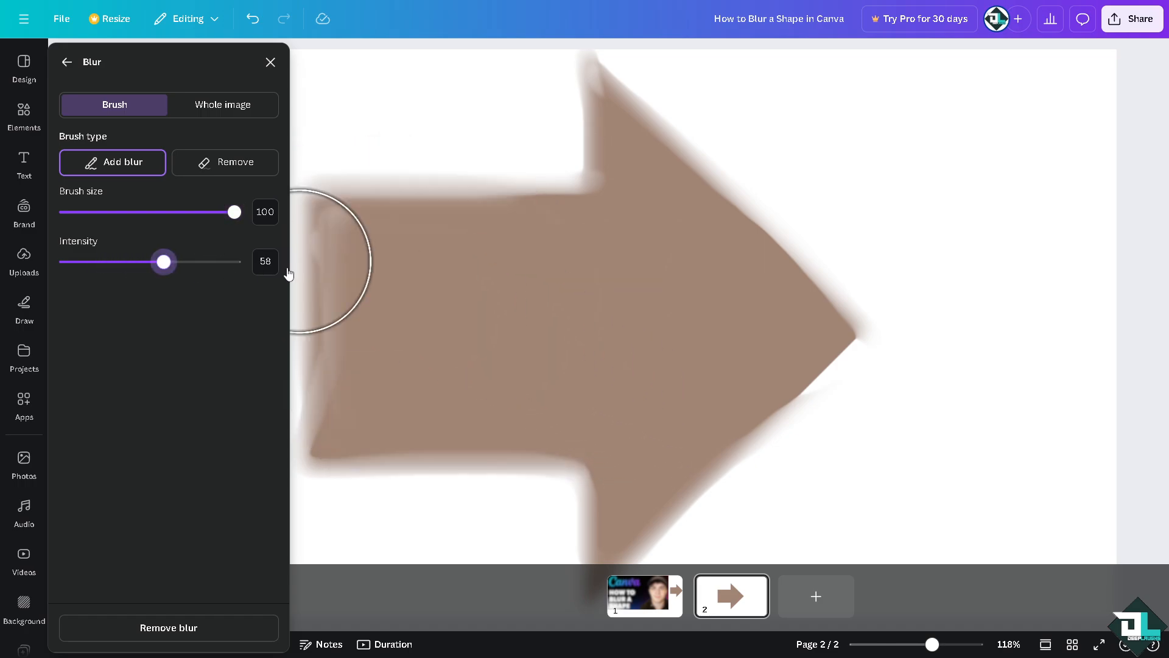
left_click_drag(163, 262, 234, 262)
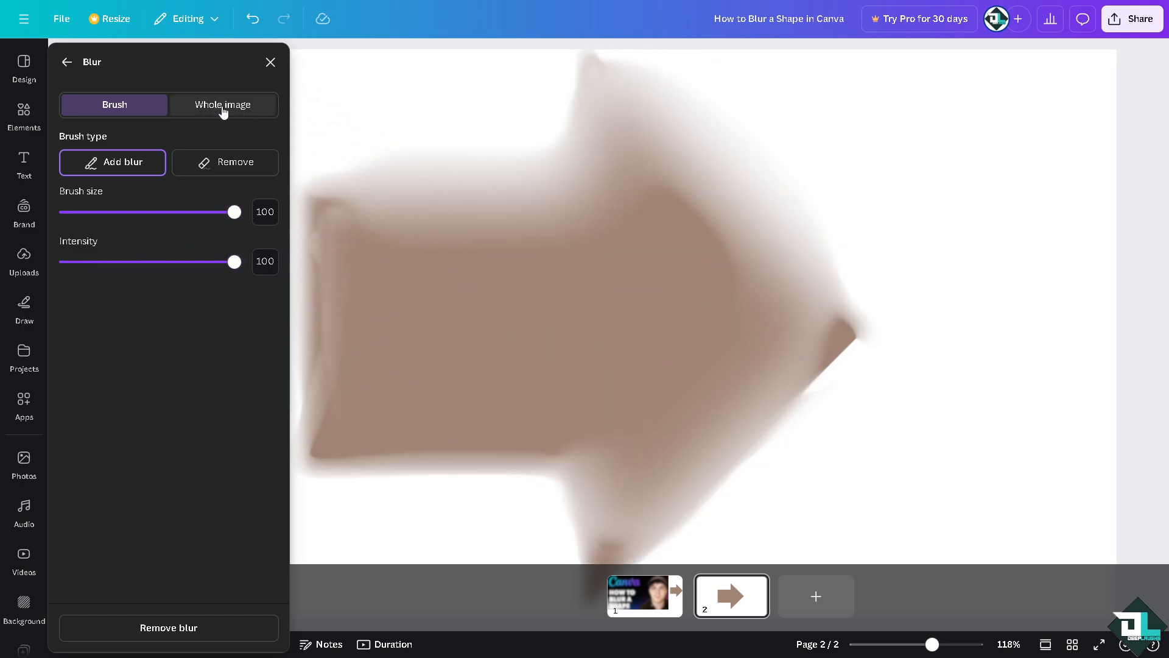
left_click(222, 104)
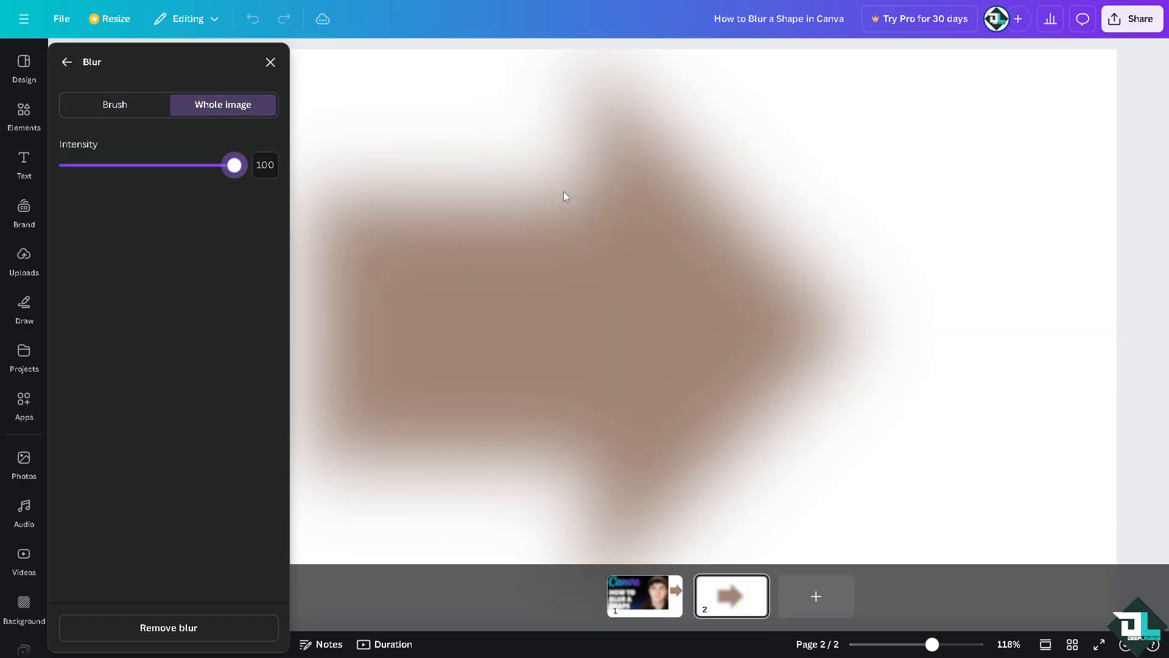
mouse_move(501, 112)
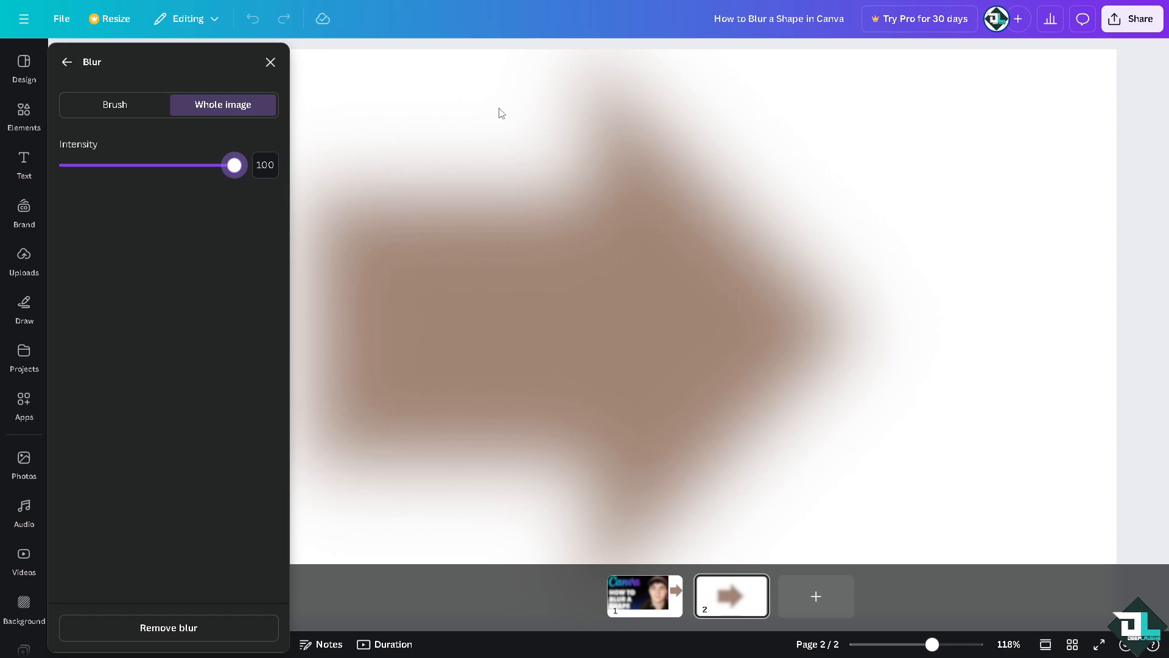
left_click(270, 62)
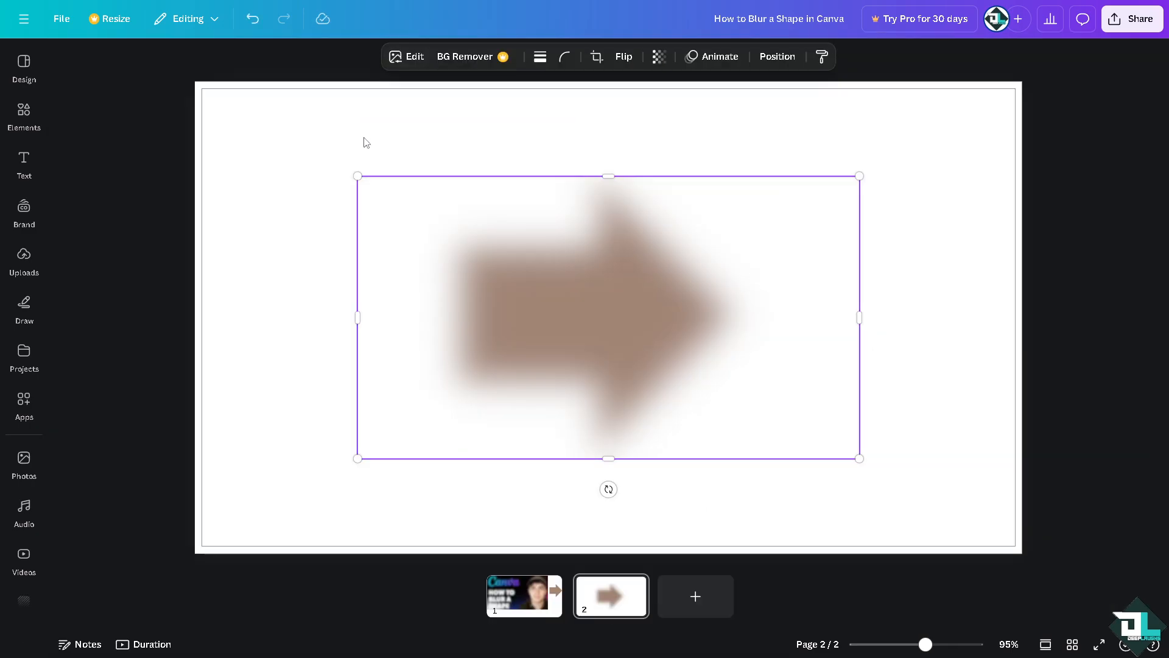